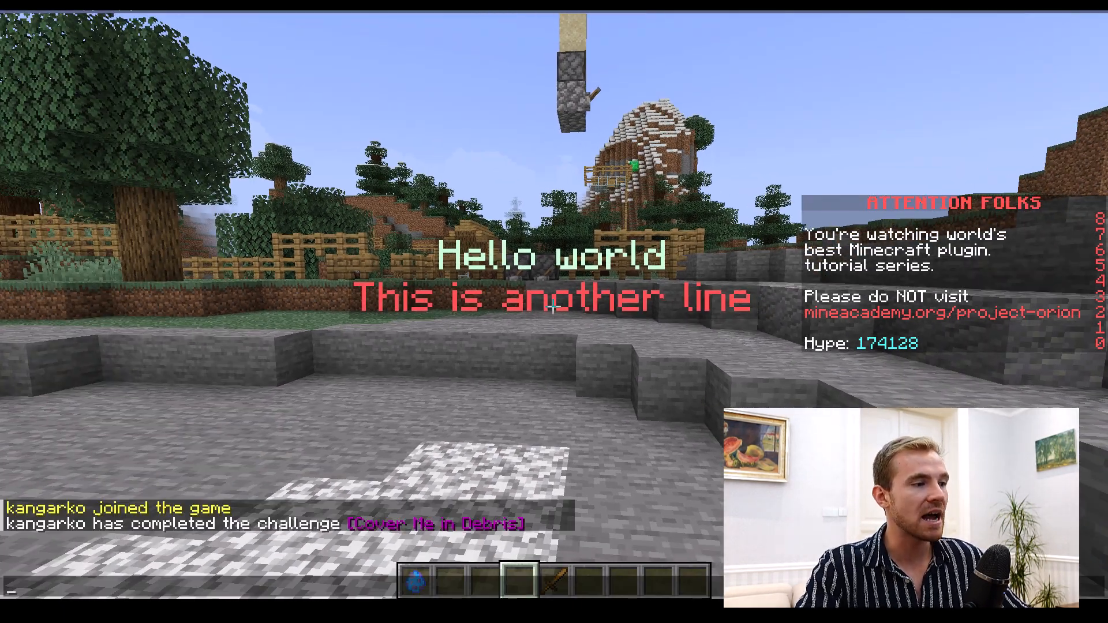
Spawn a hologram via '/holo kangarko &#ccff44' in chat, then open the game menu.
type("/holo kangarko")
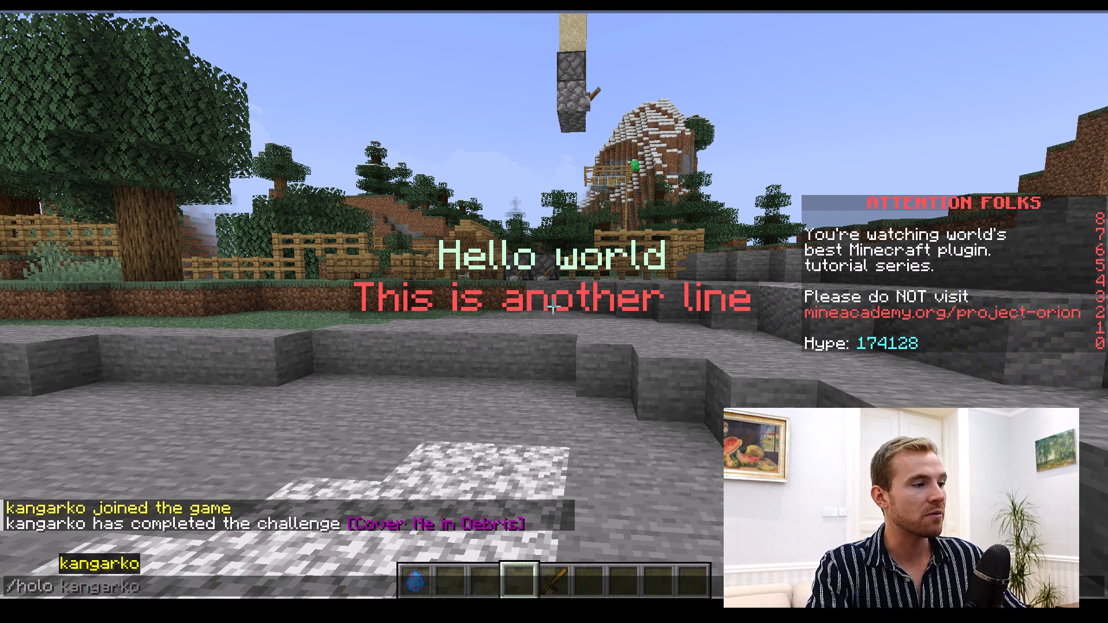
type("&#ccff")
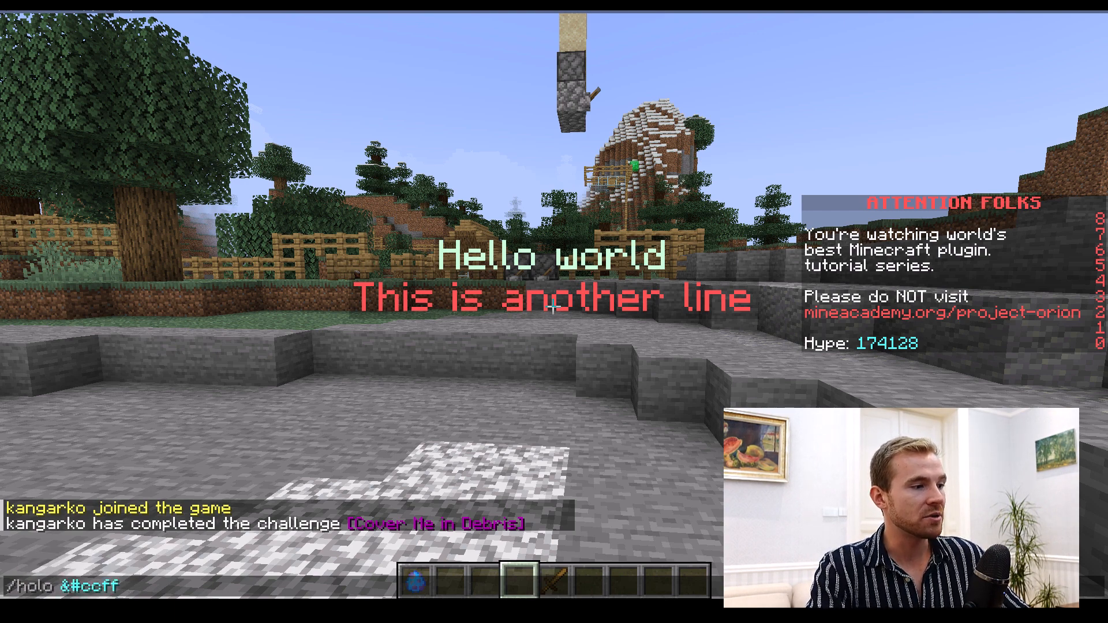
type("44sadadslasdasdlsdadsas")
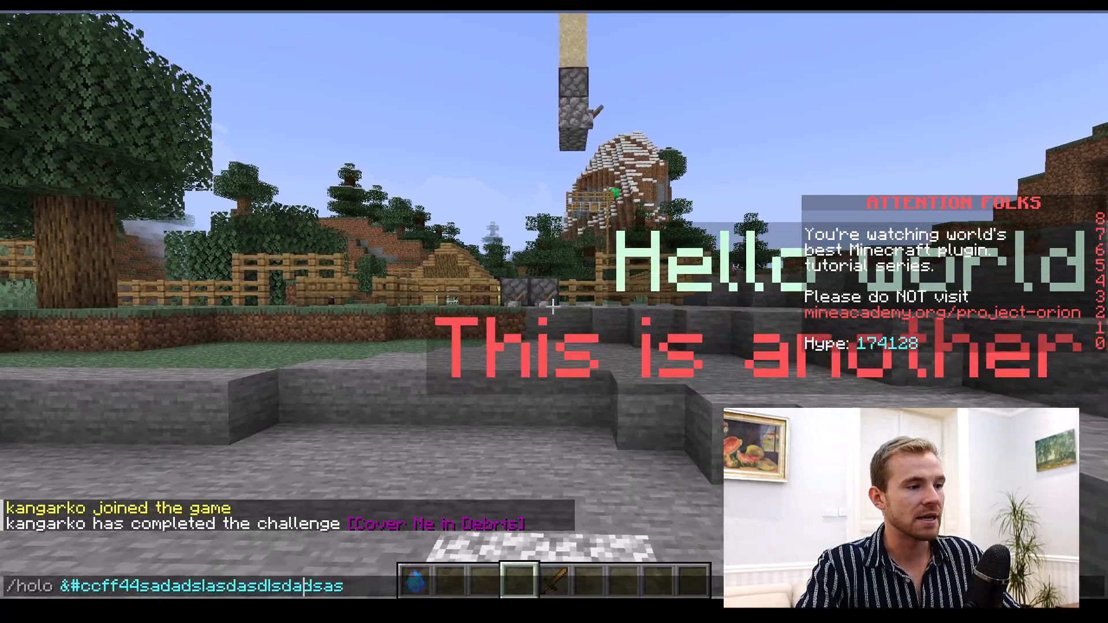
key("Return")
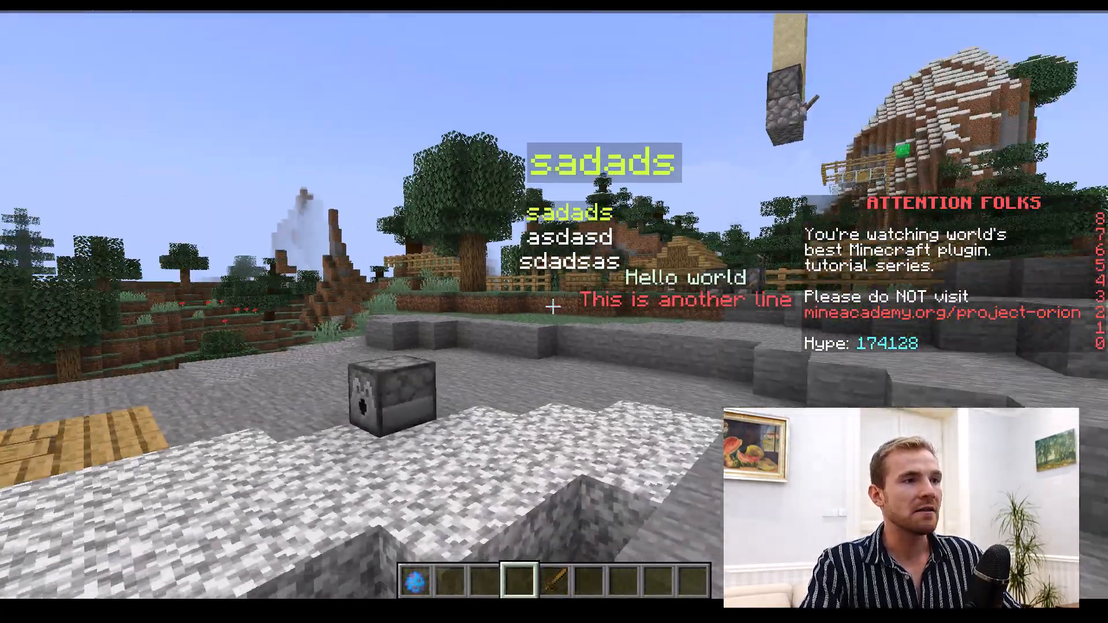
key("Escape")
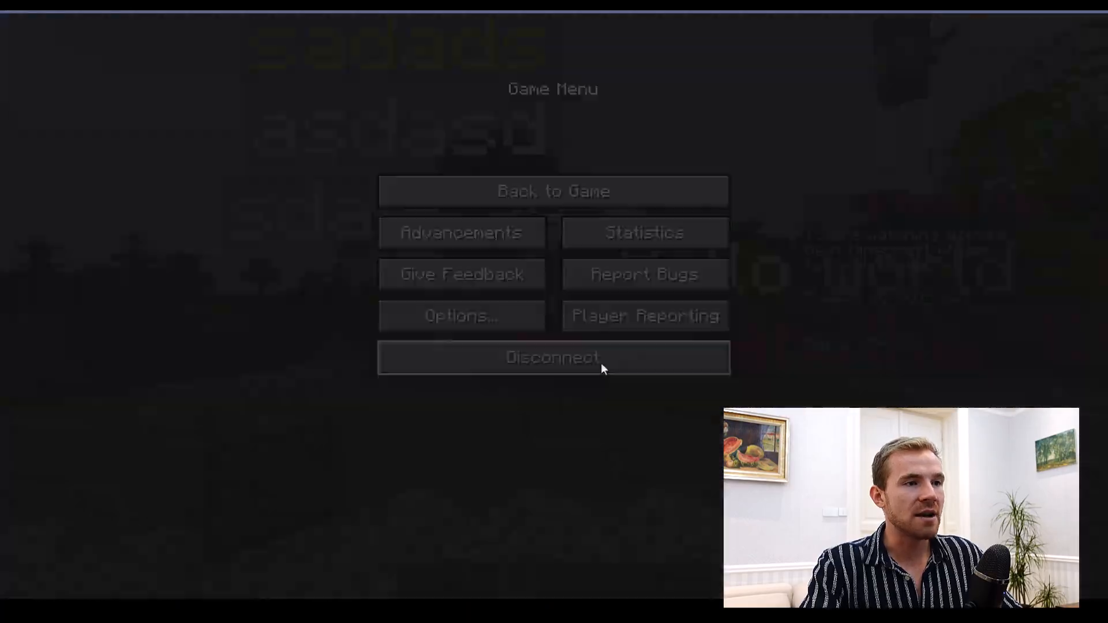
Leave the server and view plugin.yml's hologram command with its holo alias and usage.
left_click(553, 192)
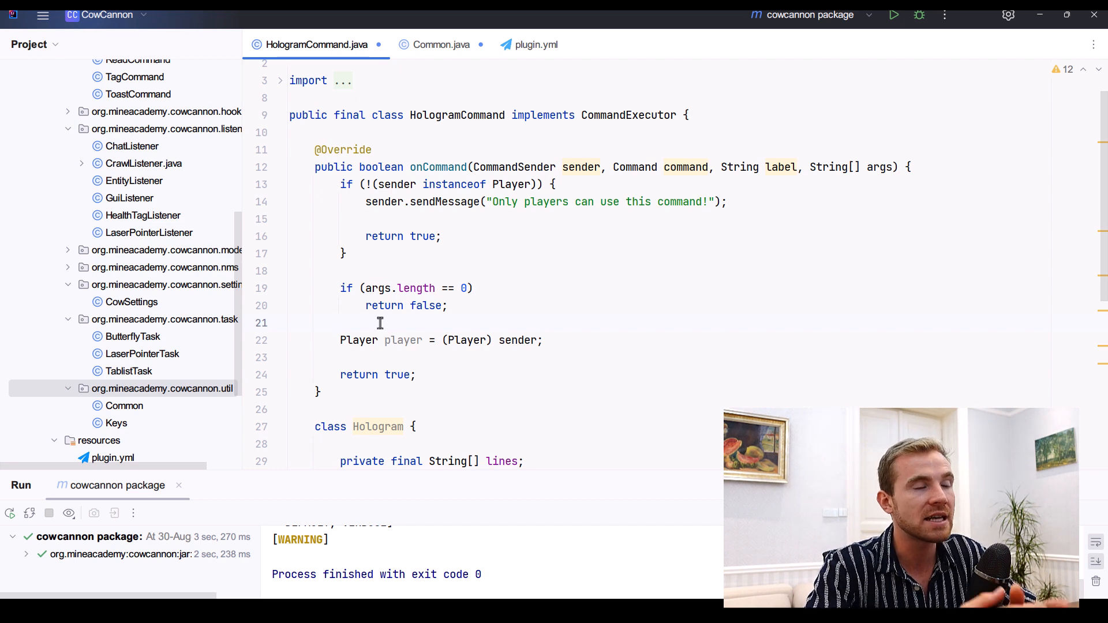
left_click(536, 44)
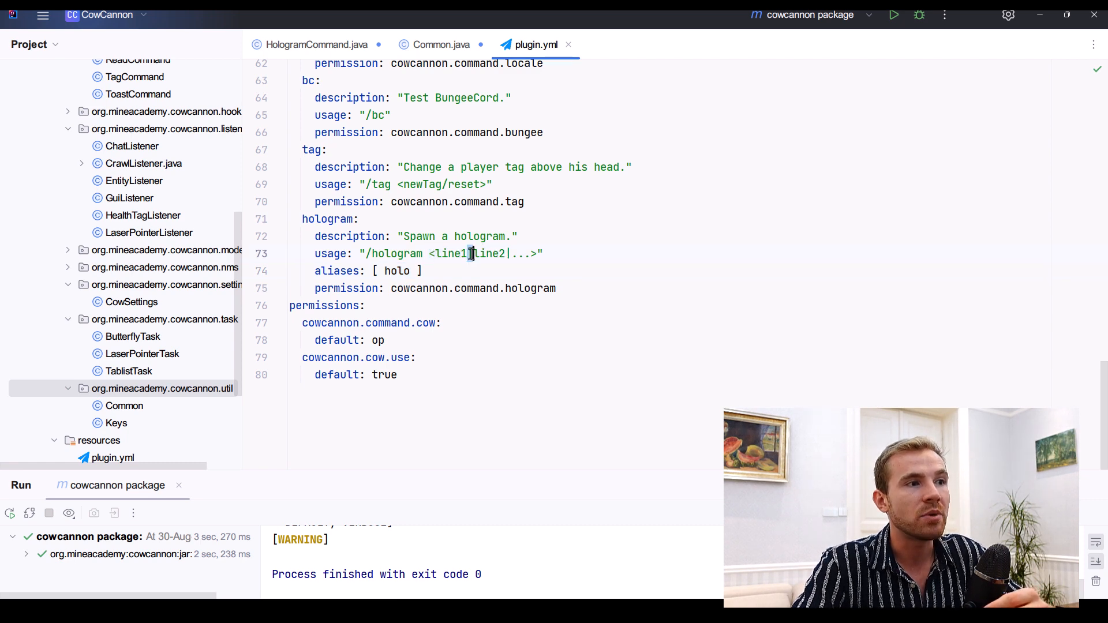
mouse_move(468, 254)
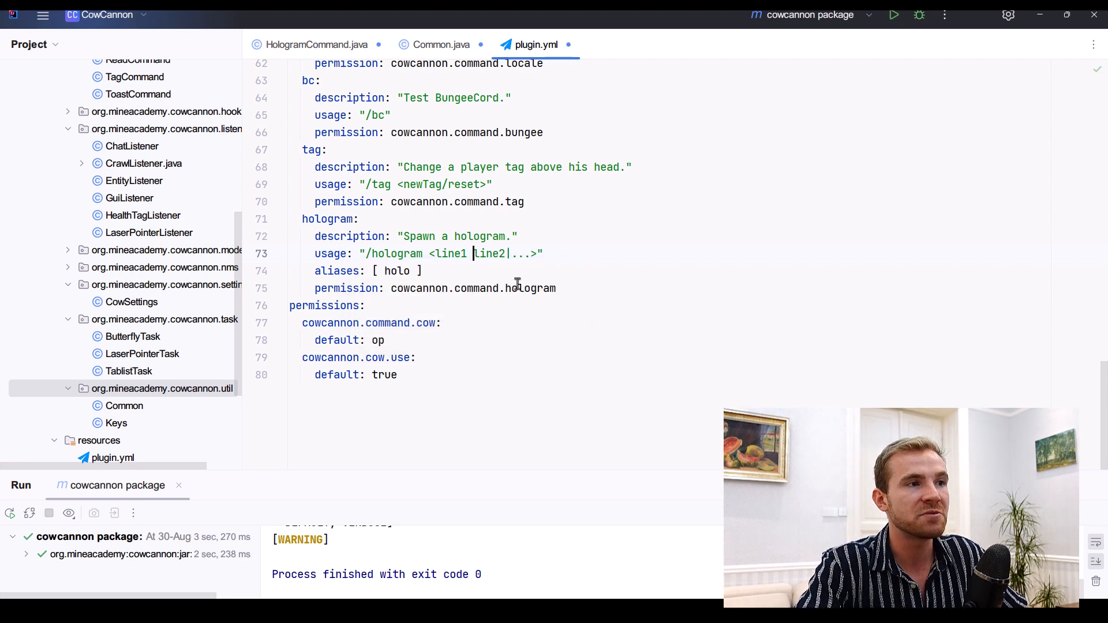
key("ctrl+BackSpace")
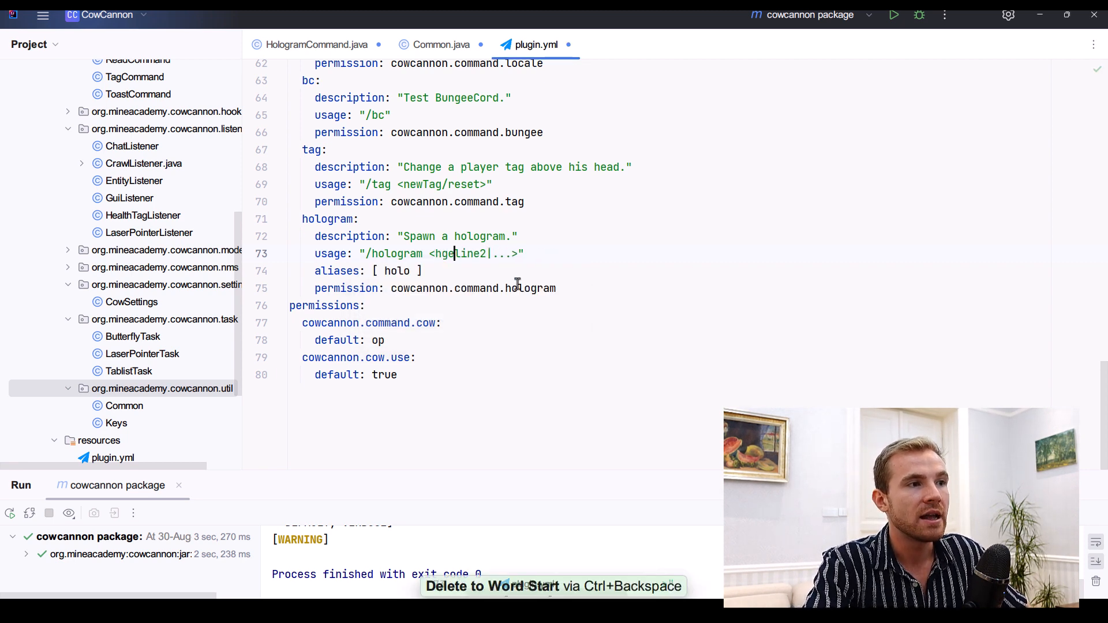
type("hello world")
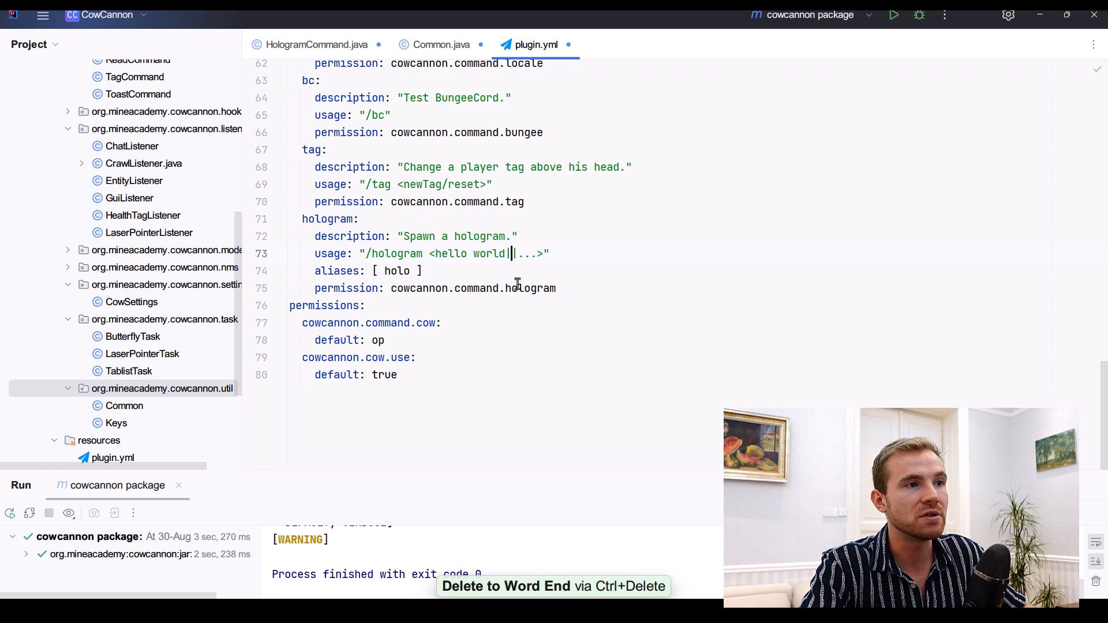
key("Ctrl+Delete")
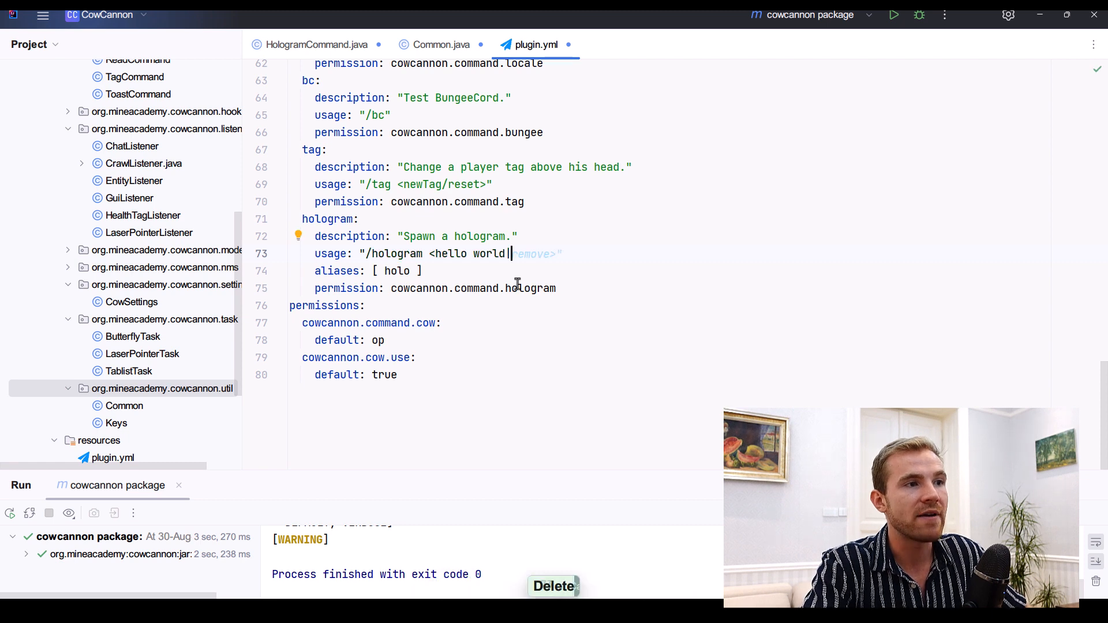
type("dasdasasa asdasdasda")
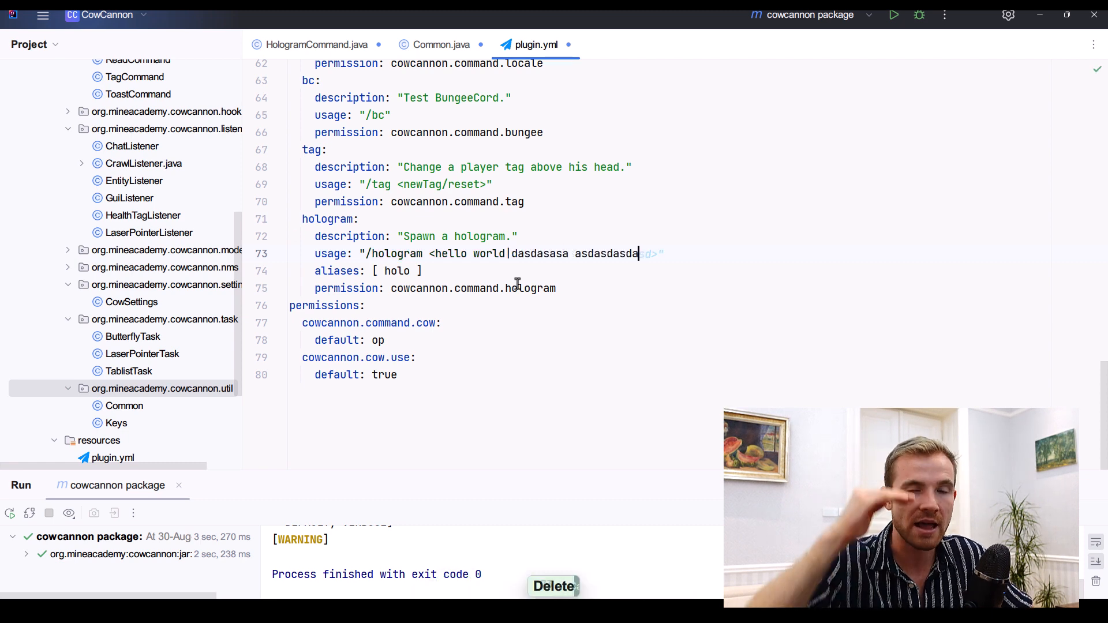
key("ctrl+z")
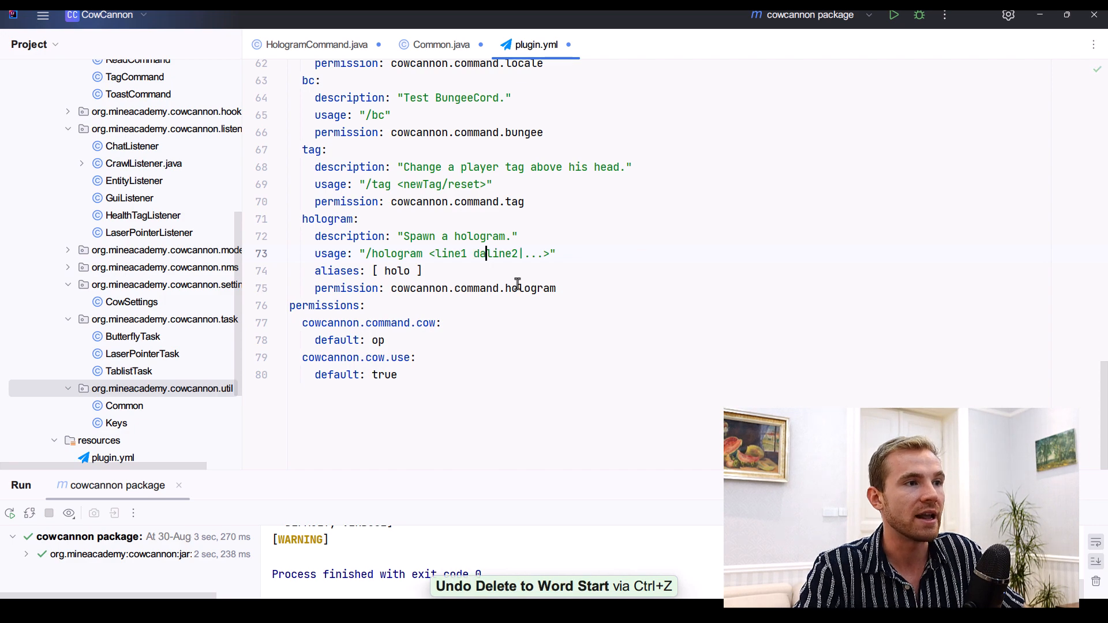
key("backspace")
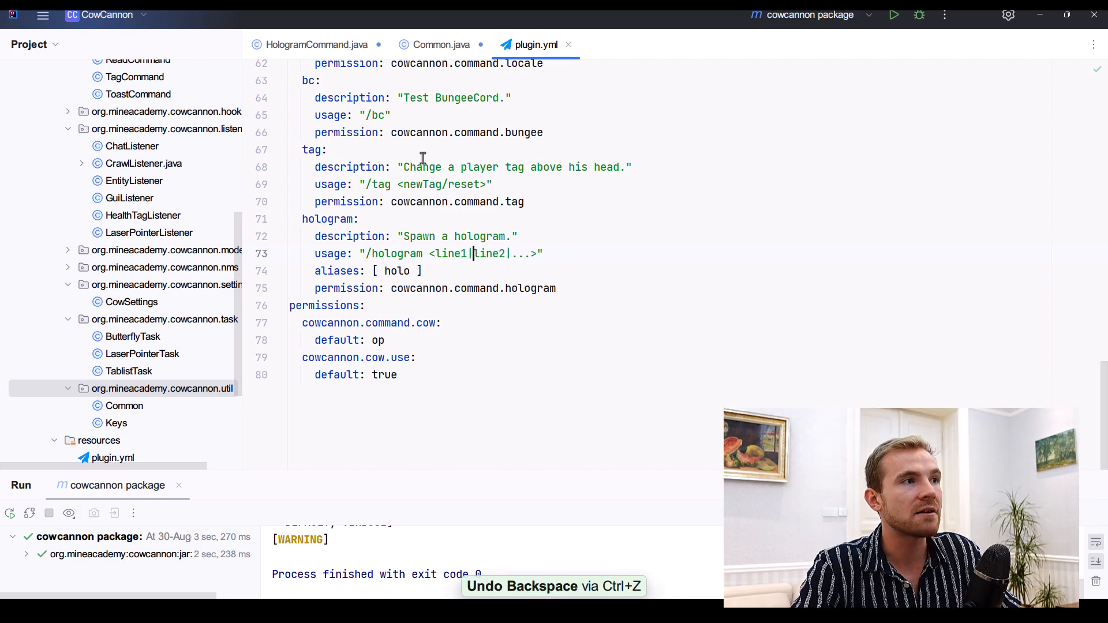
Review the hologram registration in CowCannon.java, then close that file.
left_click(130, 154)
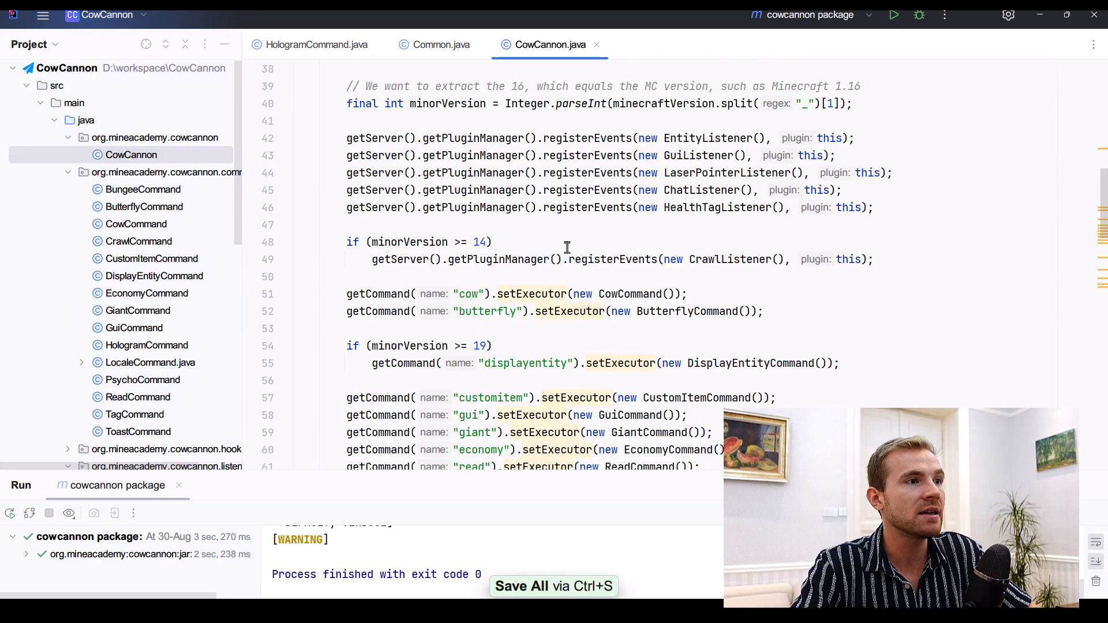
scroll("down", 3)
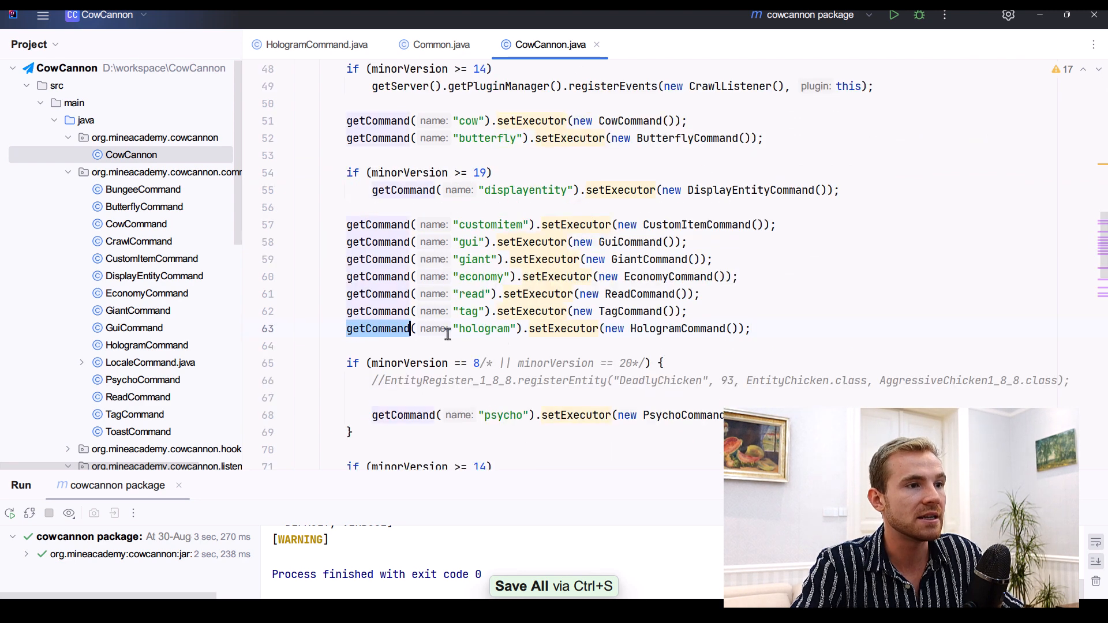
left_click(440, 44)
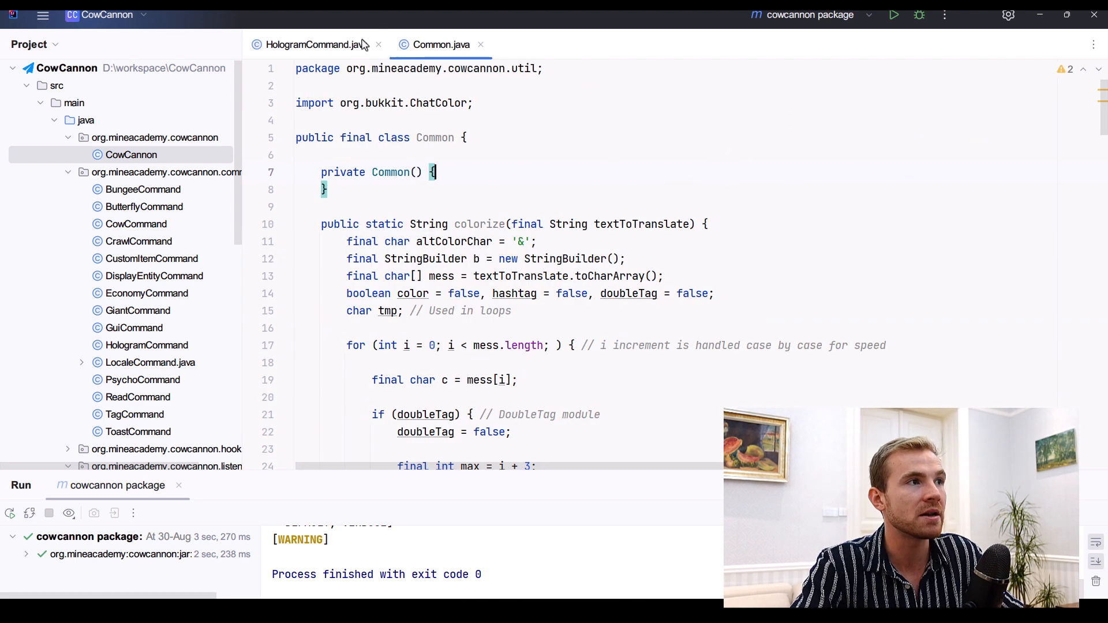
Delete the blank line above the loop in HologramCommand.java's spawn method.
left_click(316, 44)
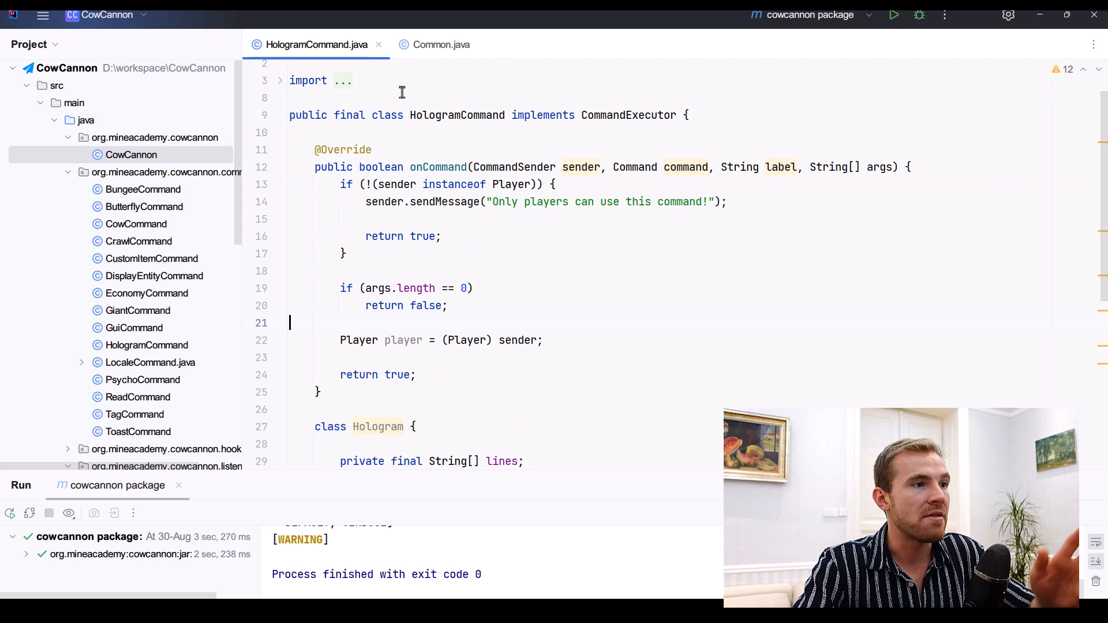
scroll("down", 3)
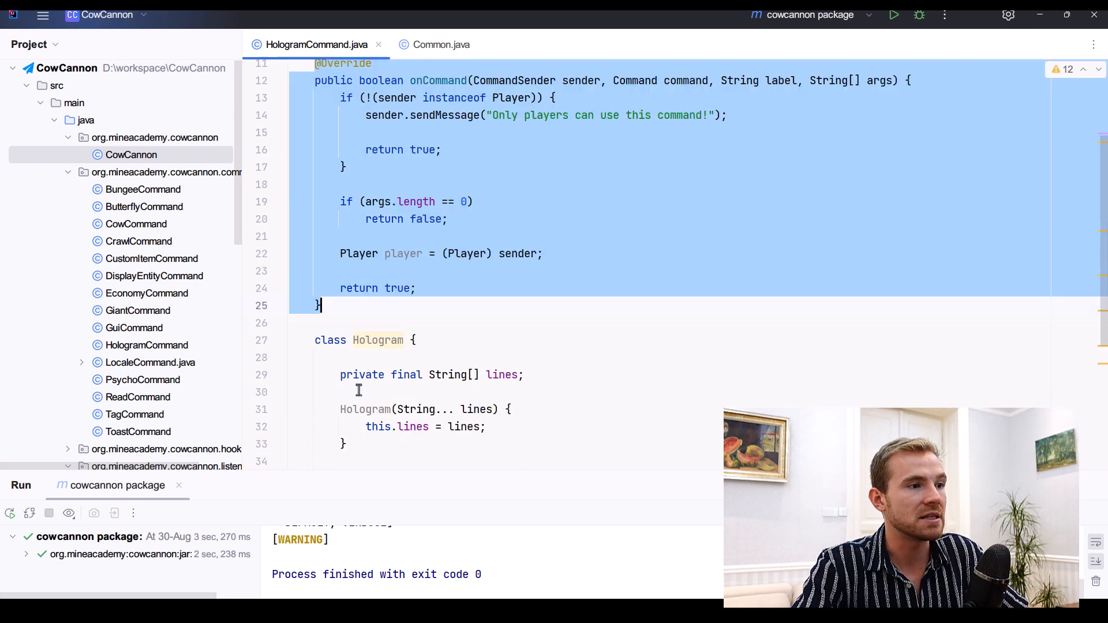
scroll("down", 3)
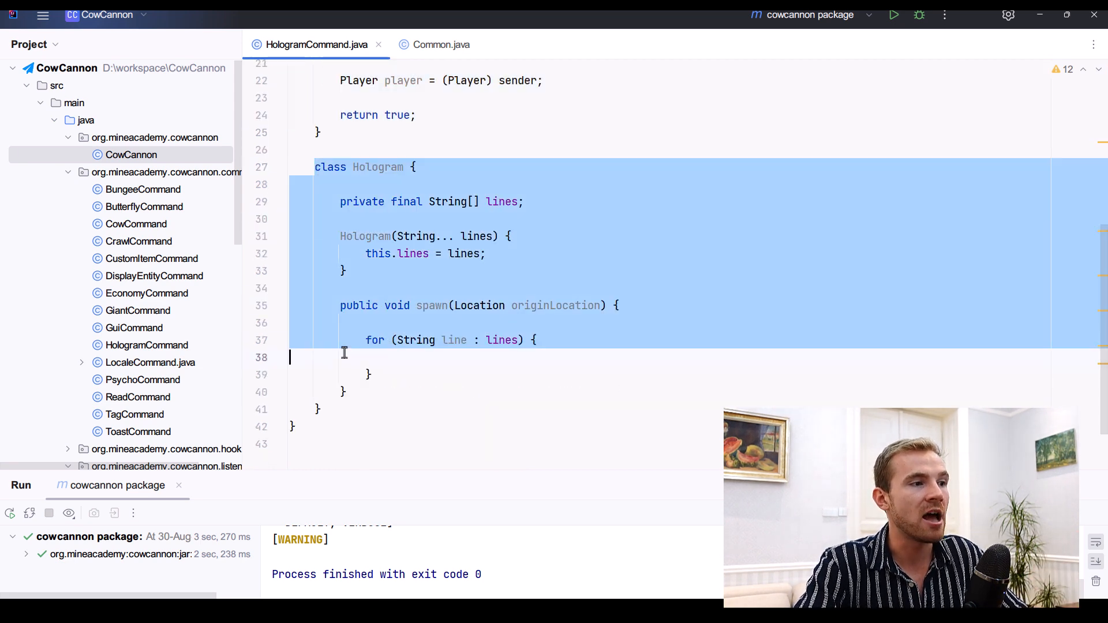
double_click(378, 167)
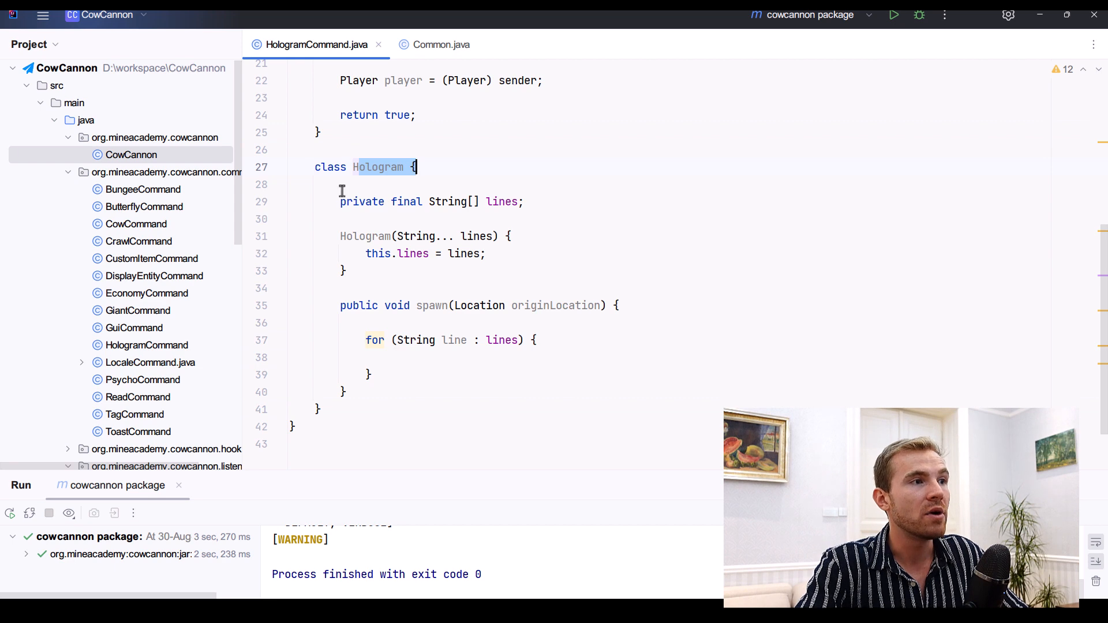
left_click(367, 236)
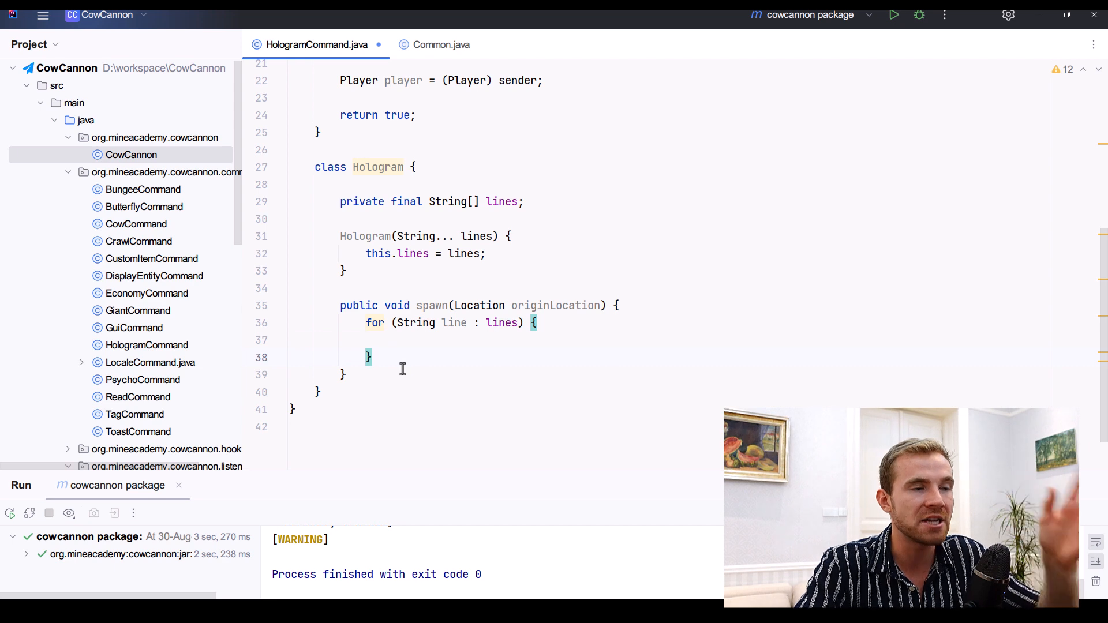
scroll("up", 3)
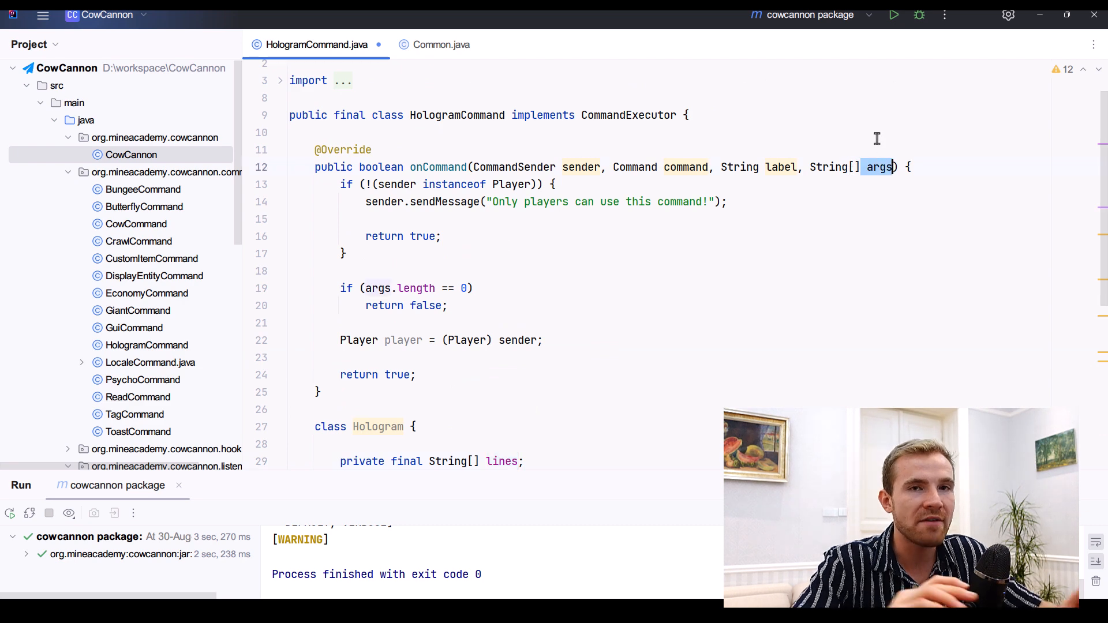
In onCommand, create new Hologram(args) and call hologram.spawn(player.getLocation()).
scroll("down", 3)
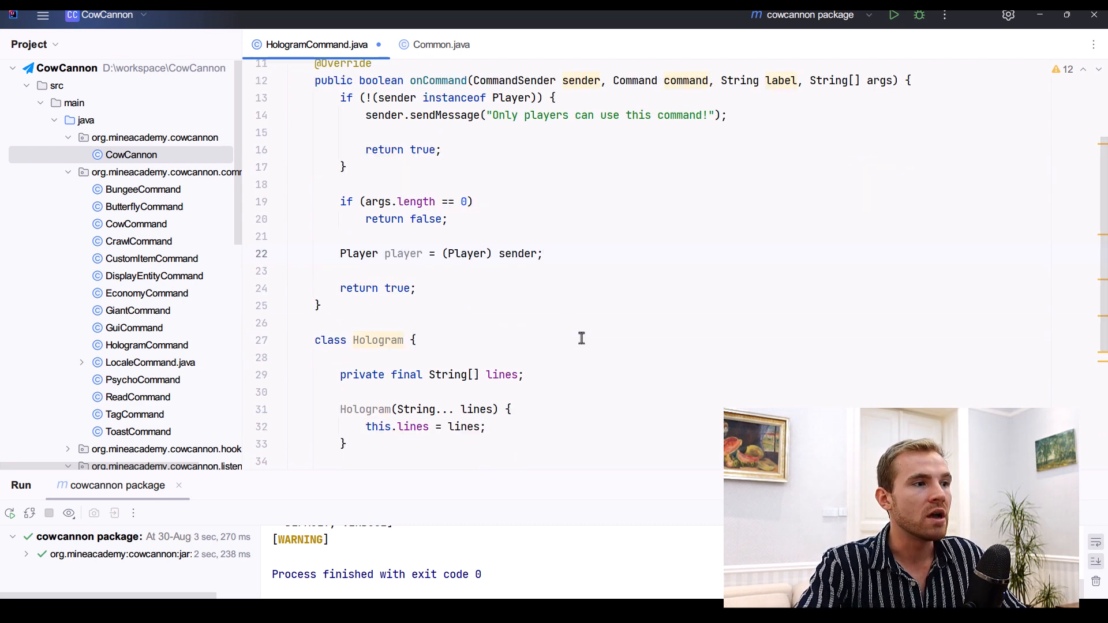
type("Hologram")
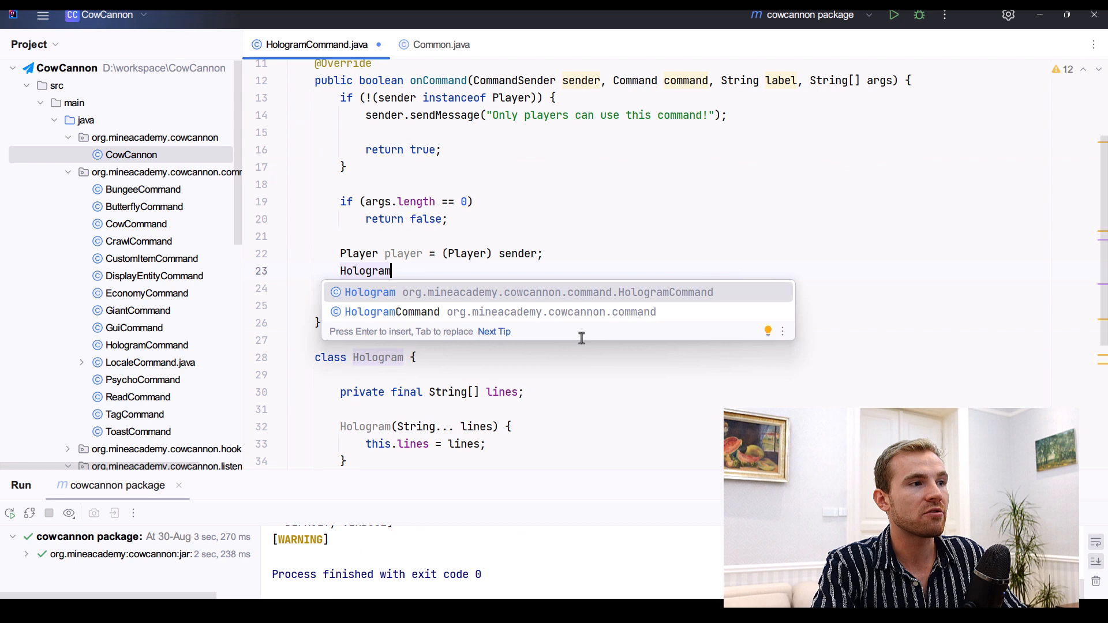
type("hologram = new")
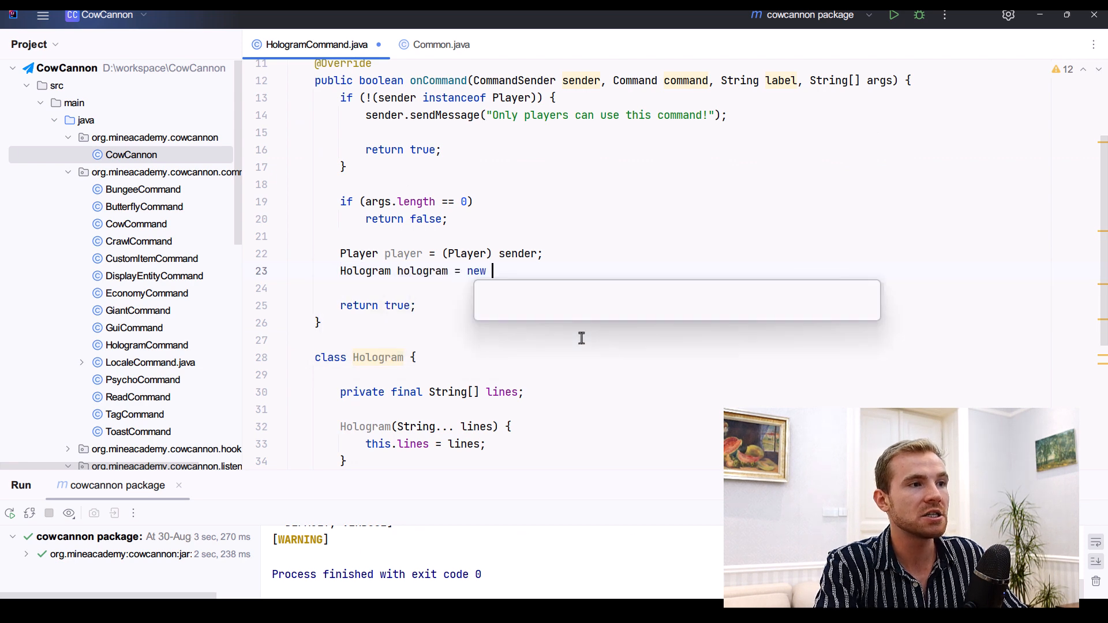
type("Hologram();")
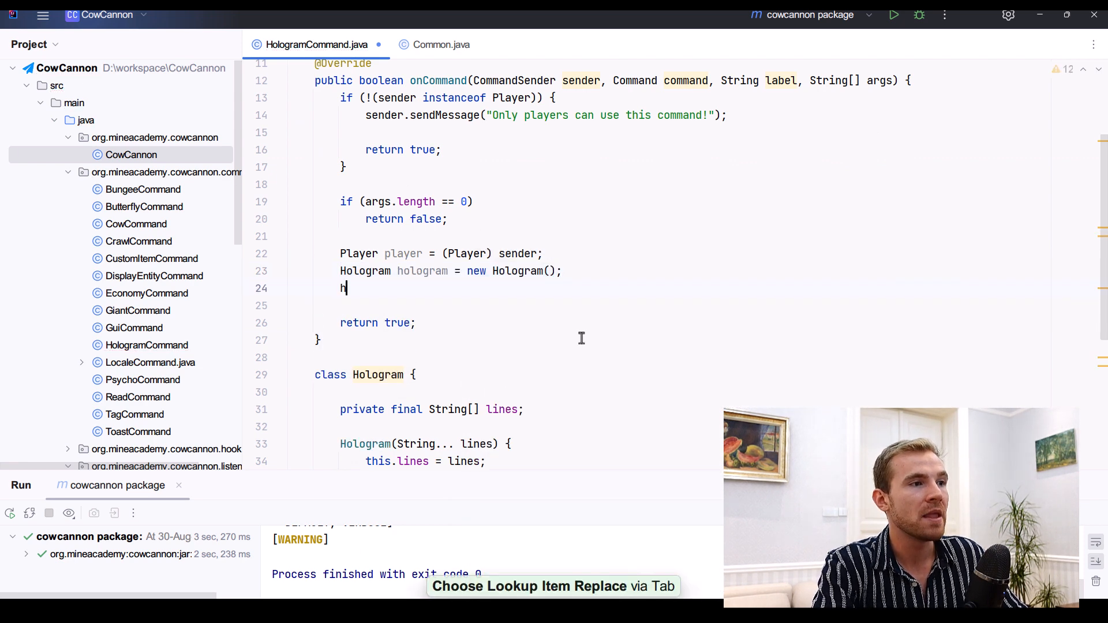
type("ologram.spawn(player.getLocation());")
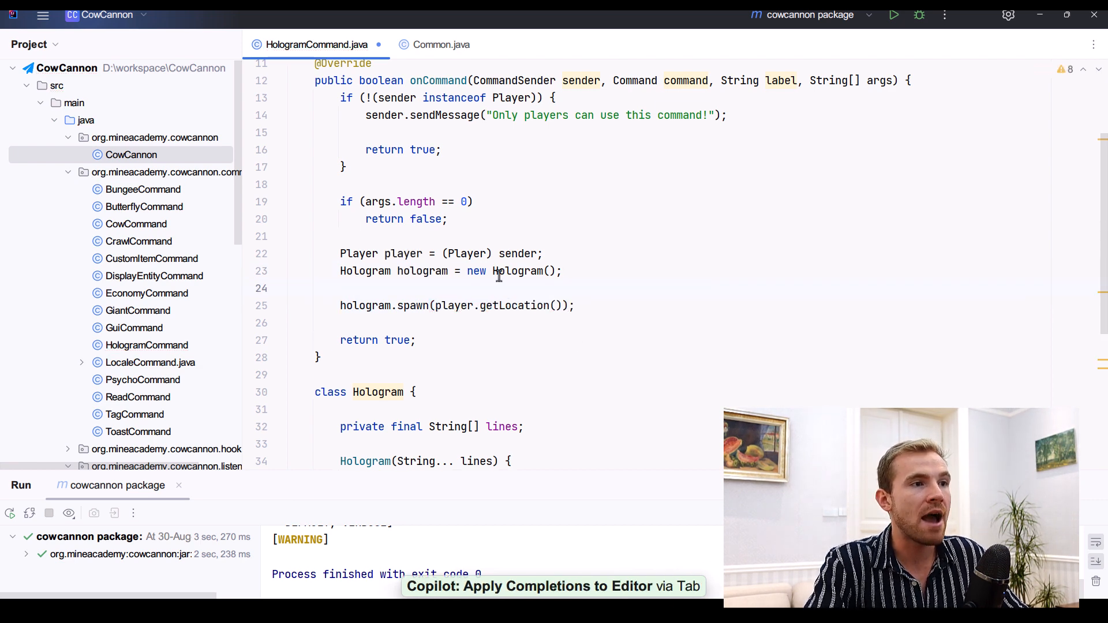
type("args")
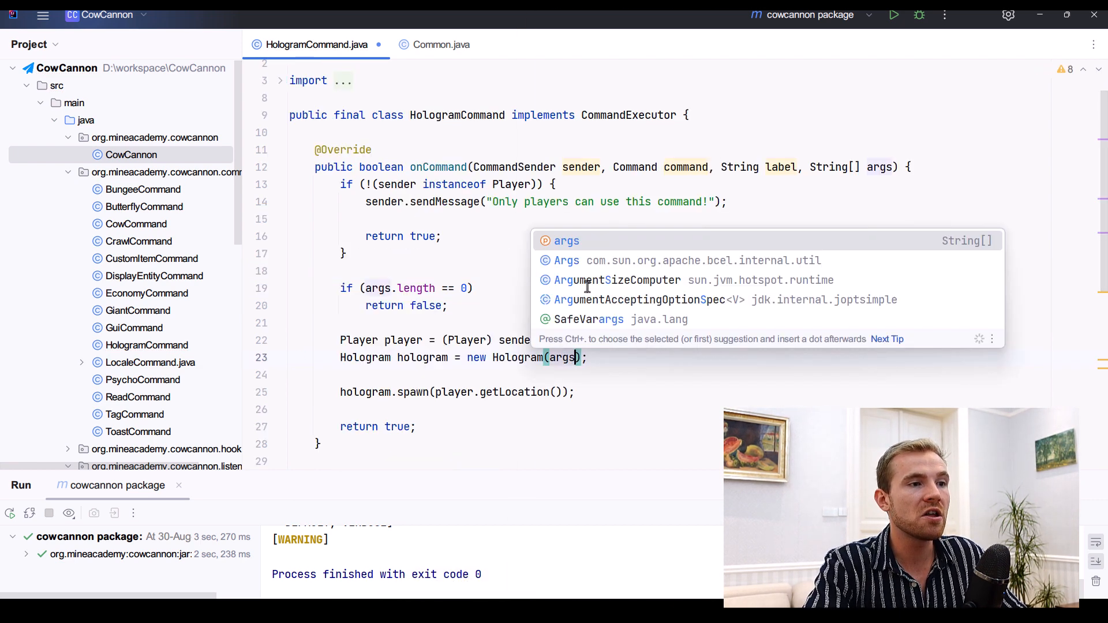
key("Escape")
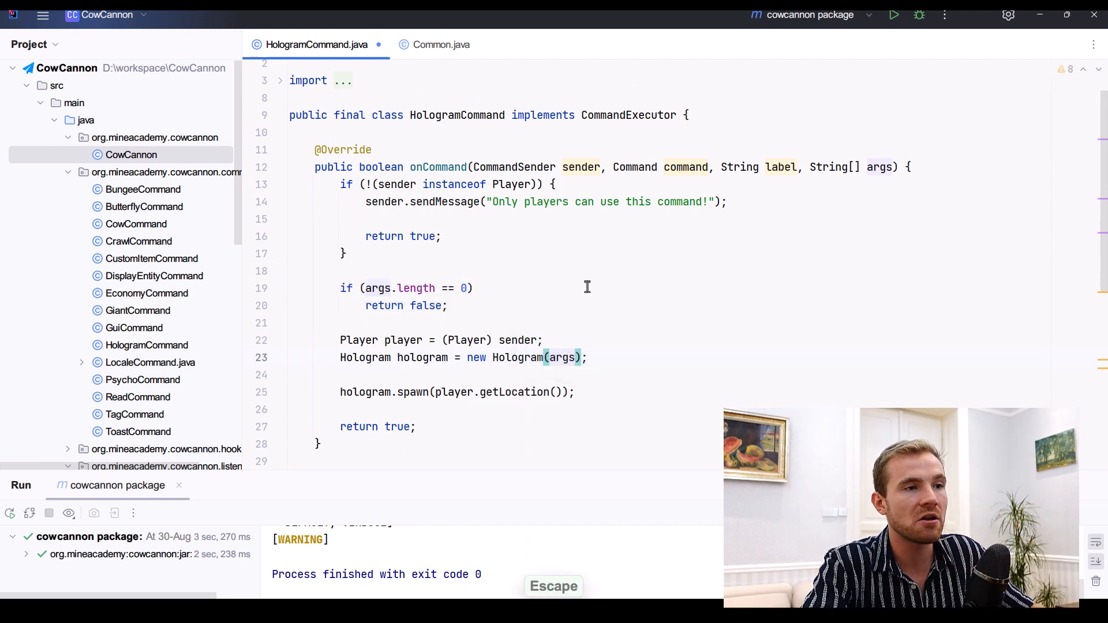
scroll("down", 3)
type("/")
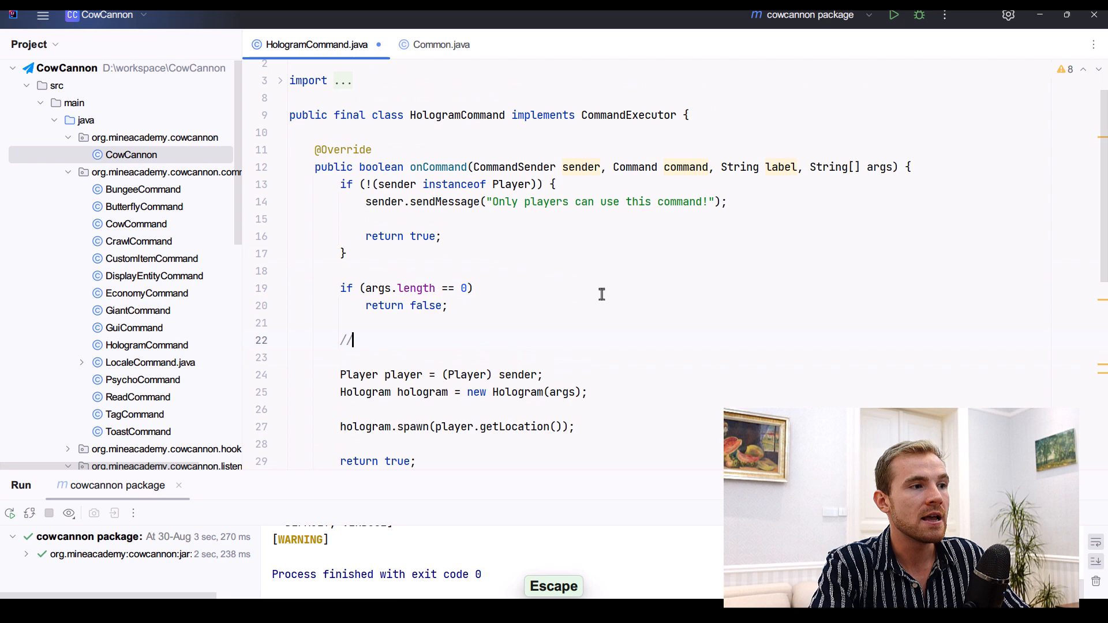
Change the example comment to '/holo hello world|this is another line' and join args with spaces.
type("/holo hello world")
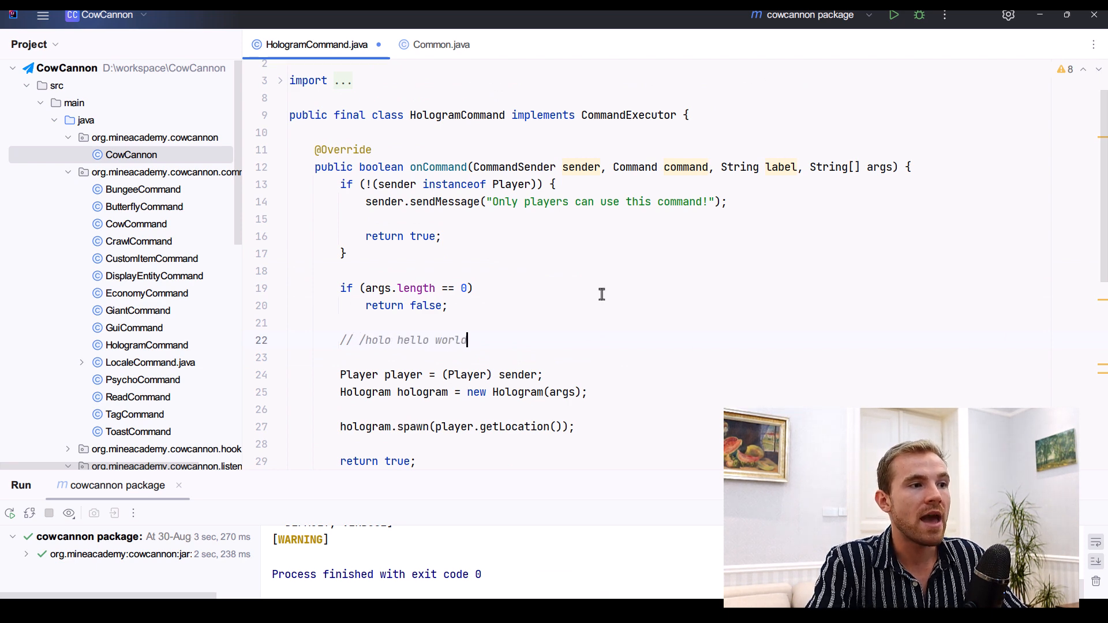
double_click(450, 340)
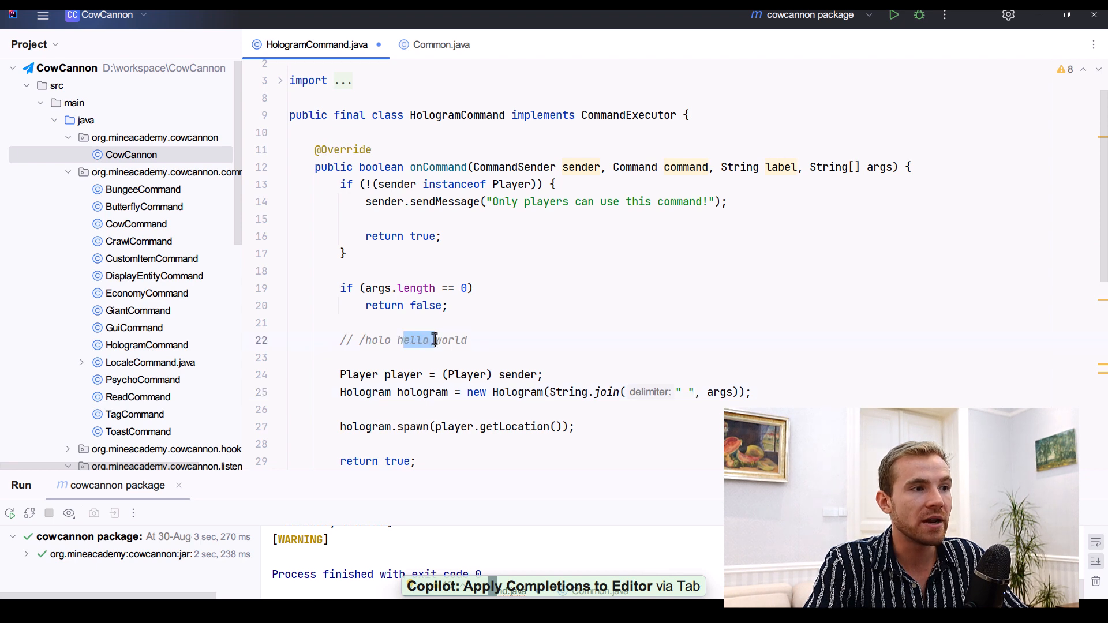
type("/t")
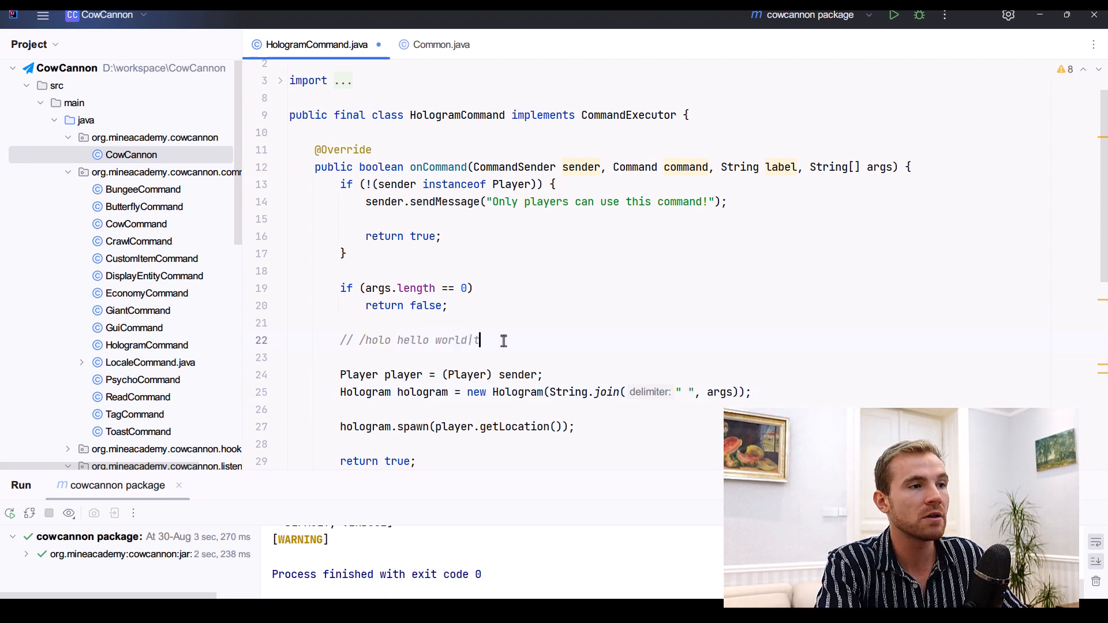
type("his is another line")
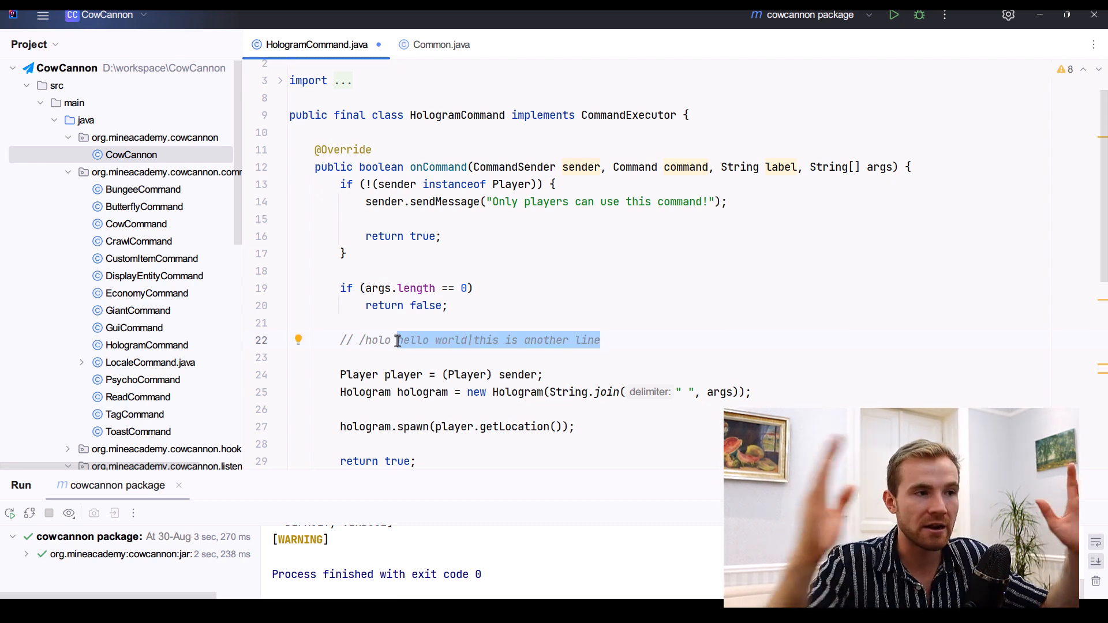
double_click(413, 339)
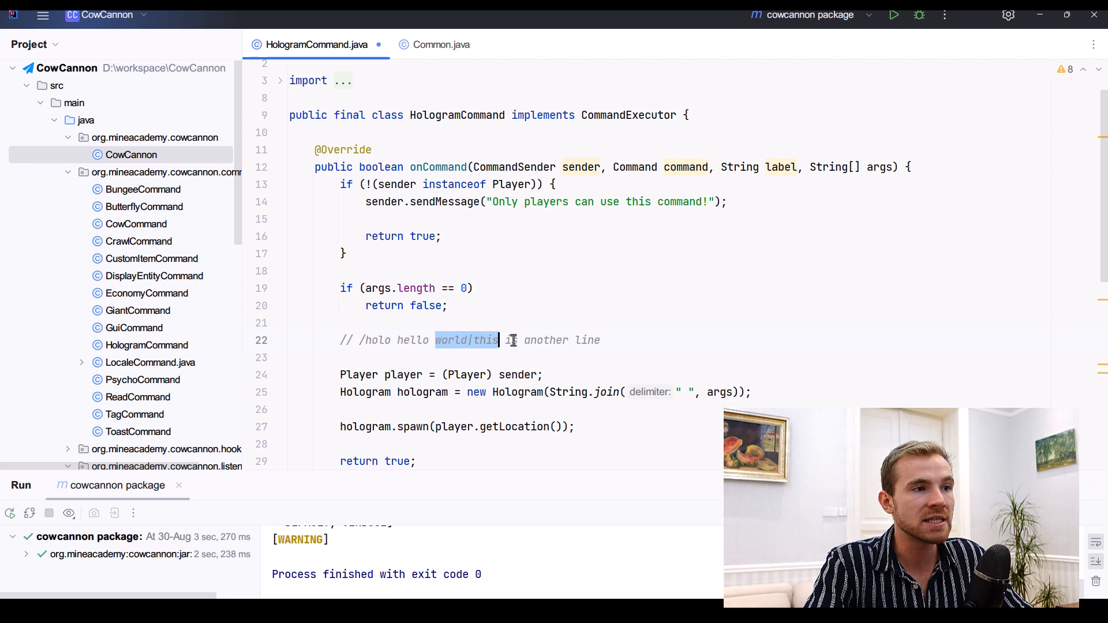
double_click(586, 340)
type(".split(")
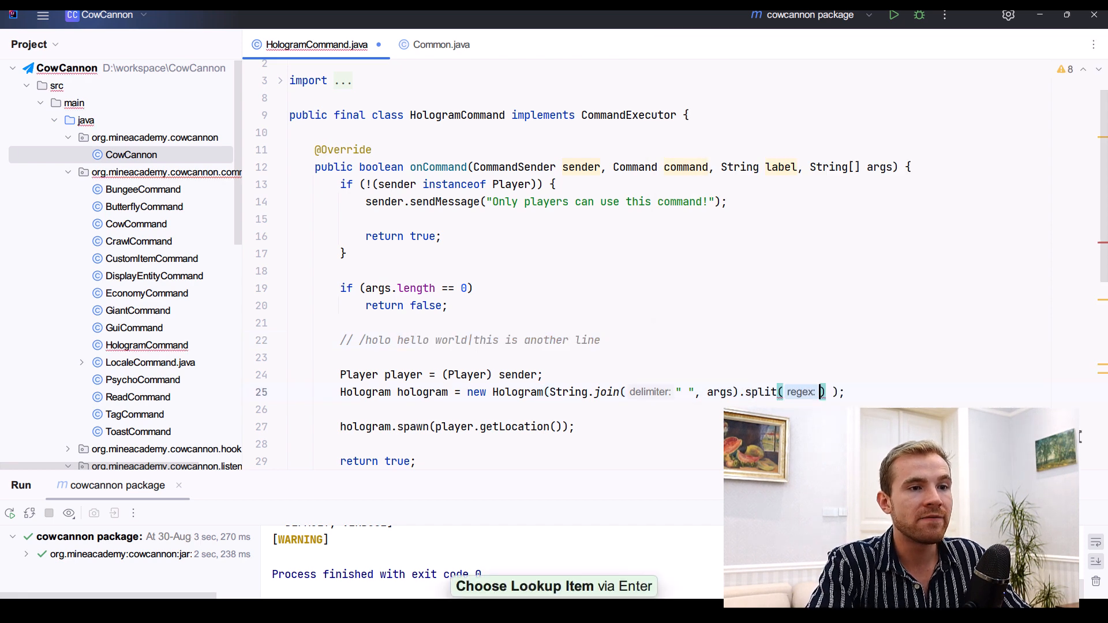
Pass the escaped pipe regex "\\|" to split() on the joined arguments.
type("\"|\"")
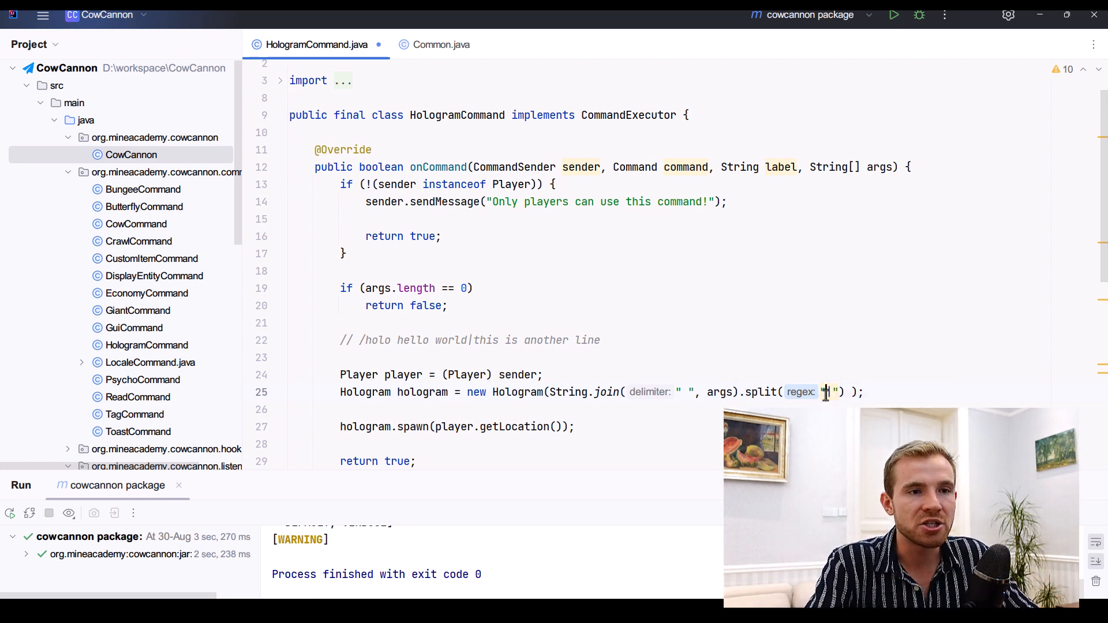
mouse_move(827, 393)
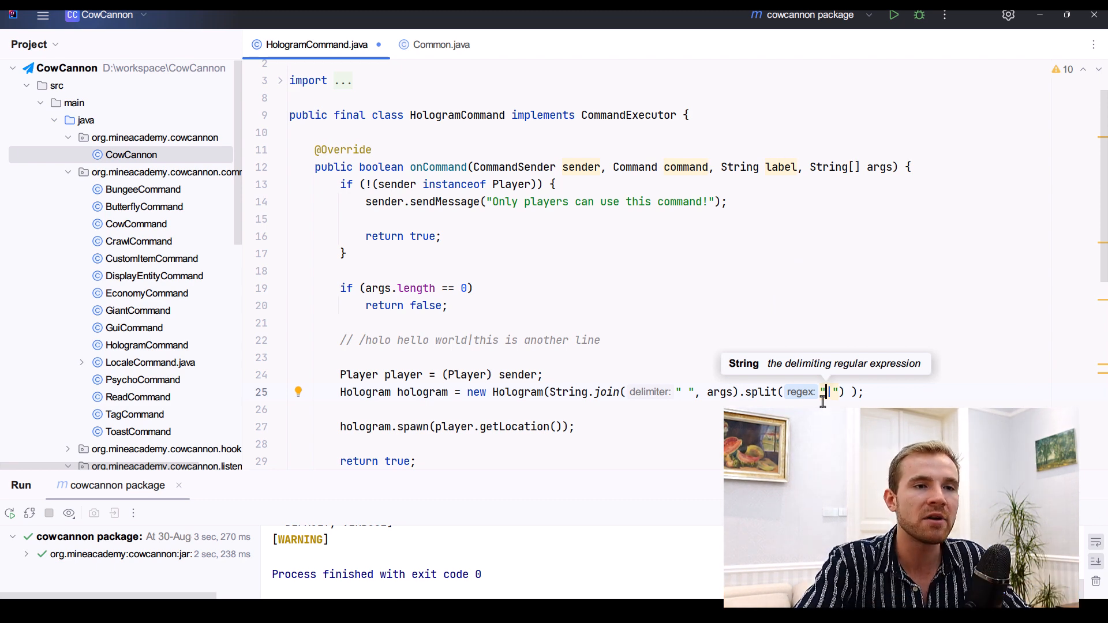
type("\\\\")
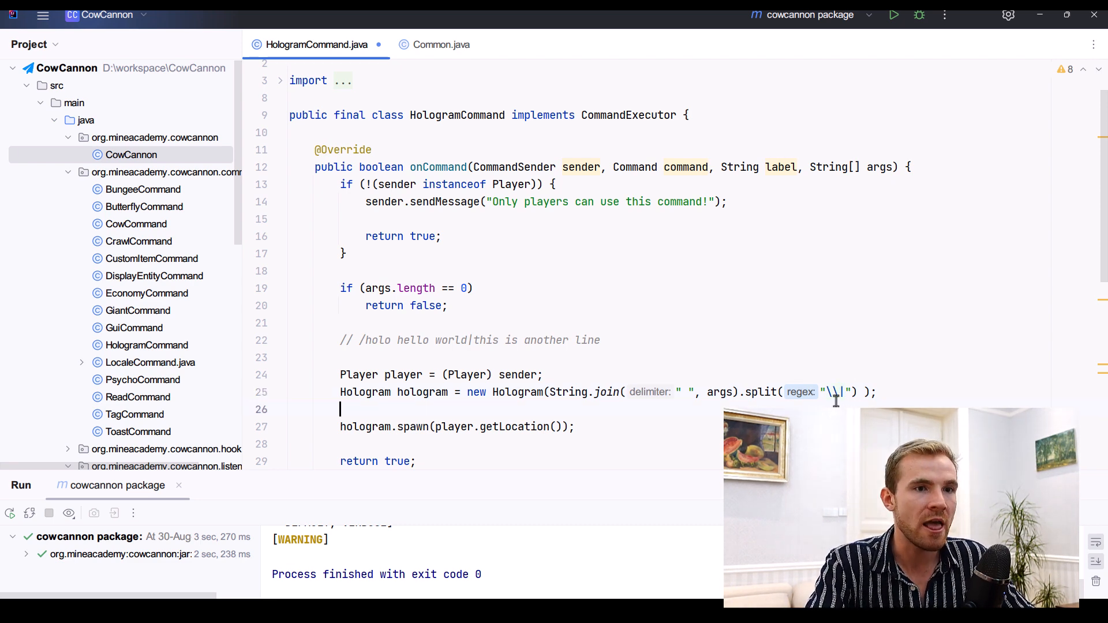
double_click(406, 340)
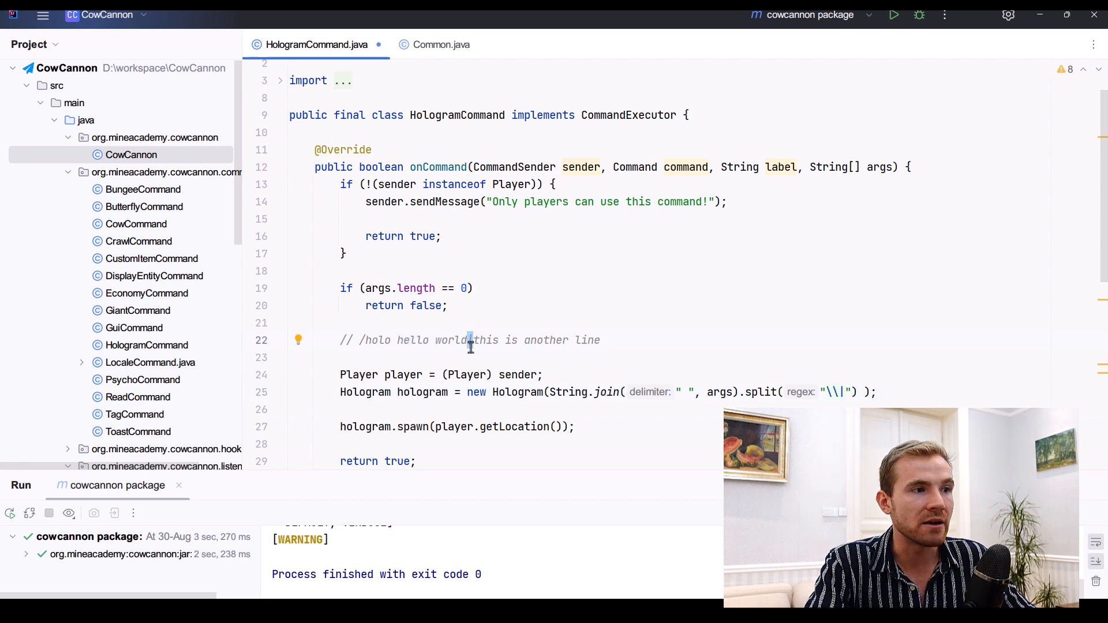
double_click(428, 340)
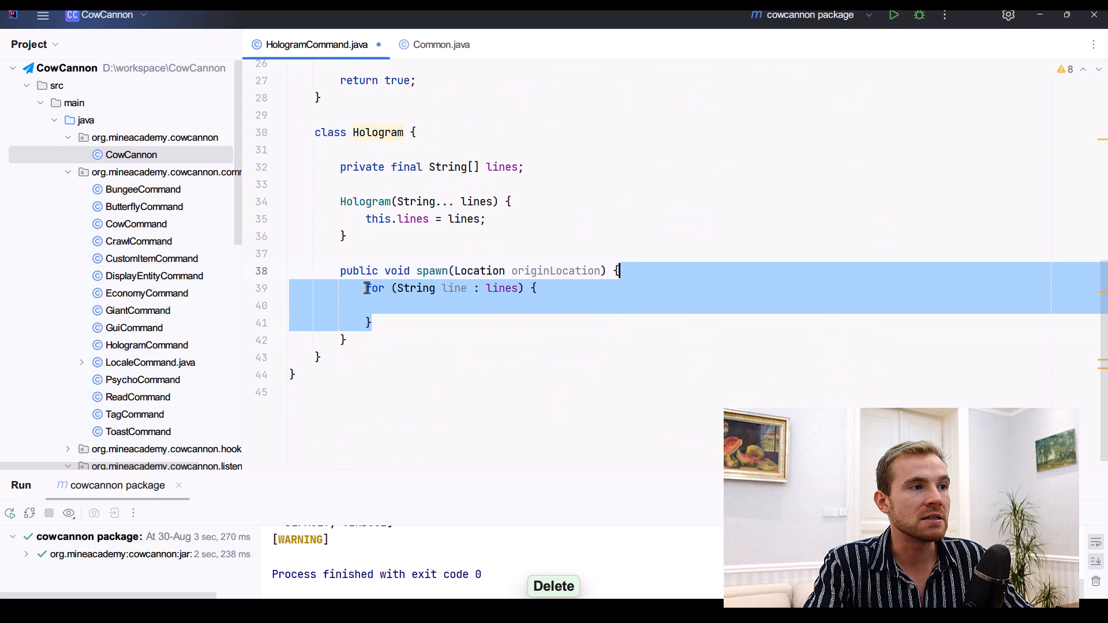
Paste the ArmorStand spawning code into the for loop and import ArmorStand.
left_click(554, 586)
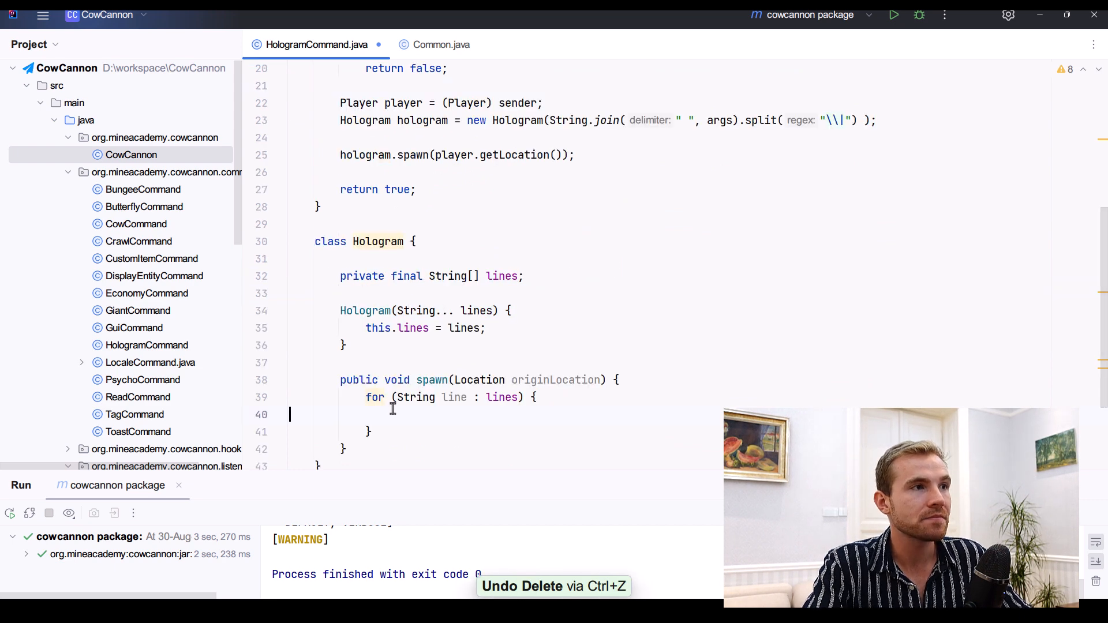
key("ctrl+v")
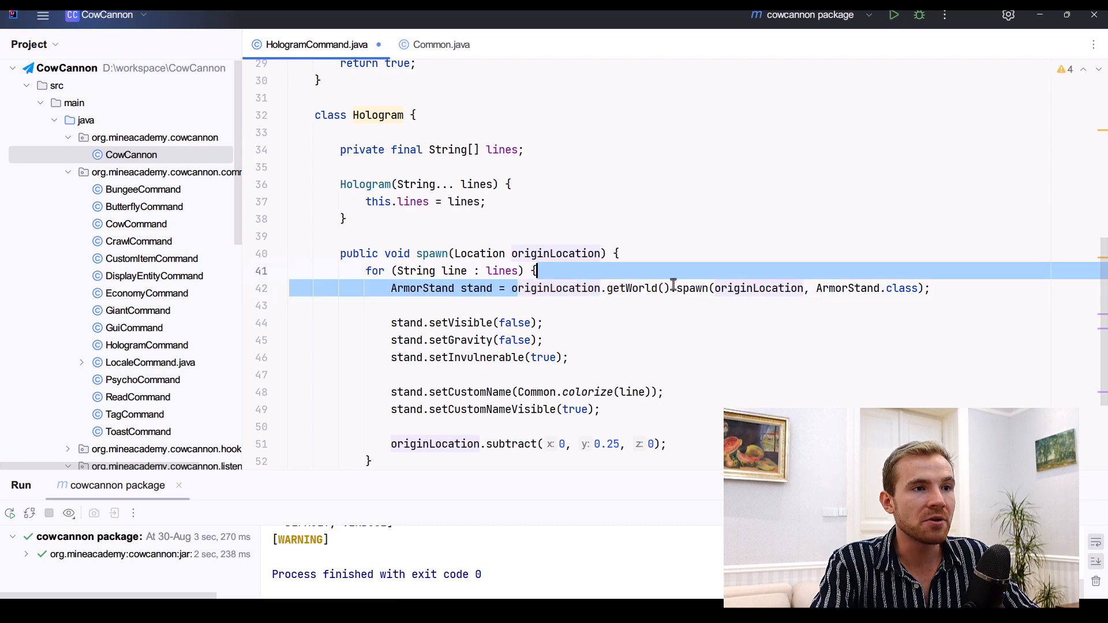
double_click(758, 288)
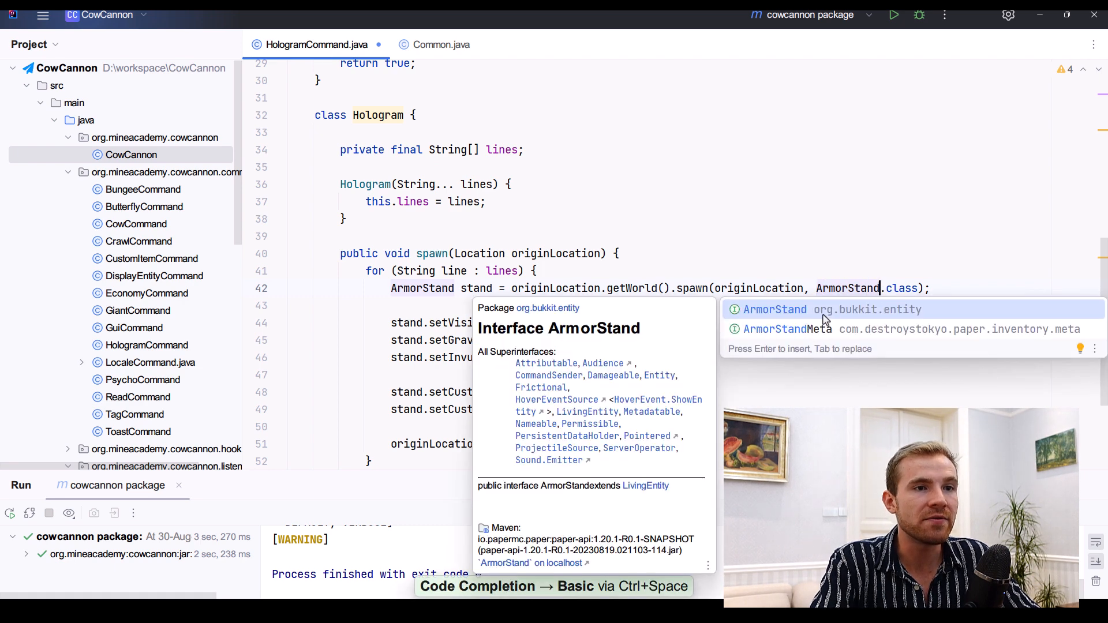
key("Escape")
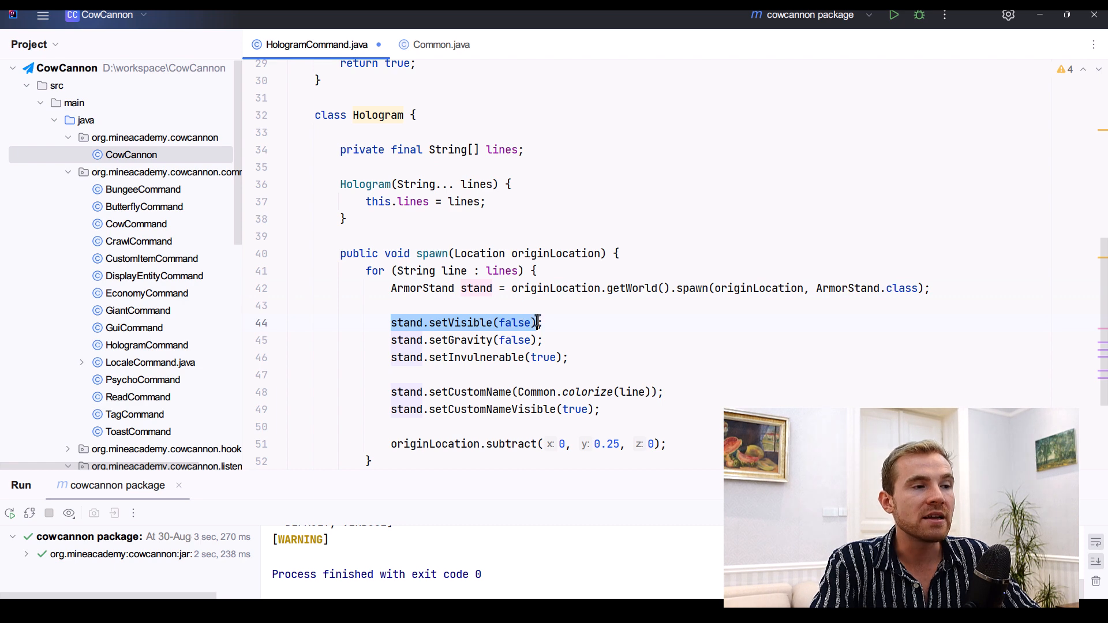
Reorder the custom name lines so name visibility is set before the name.
double_click(459, 323)
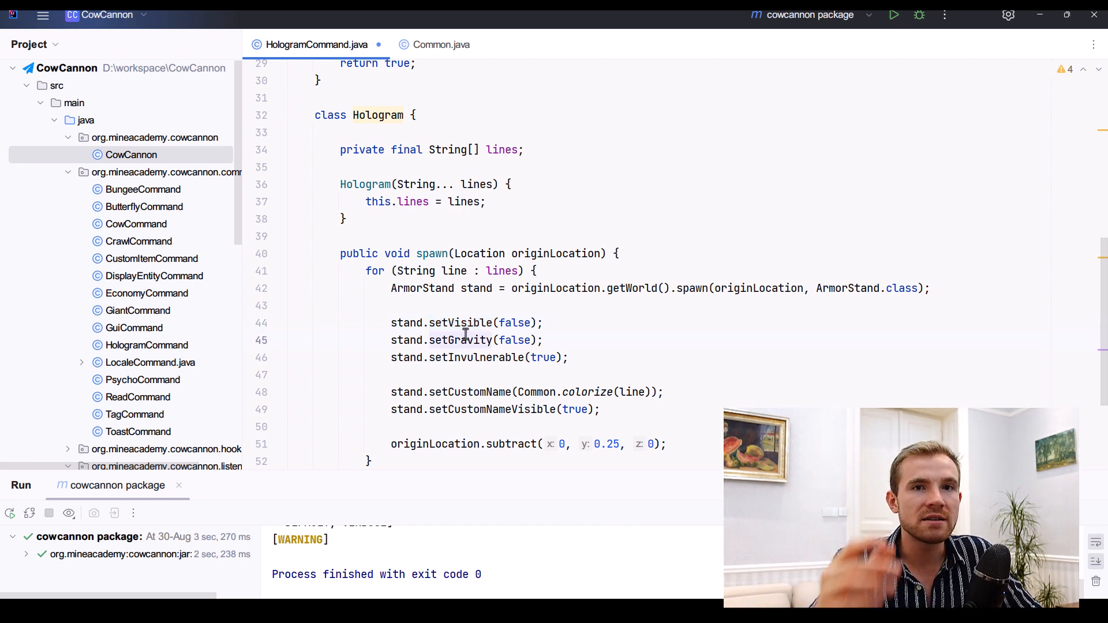
mouse_move(459, 340)
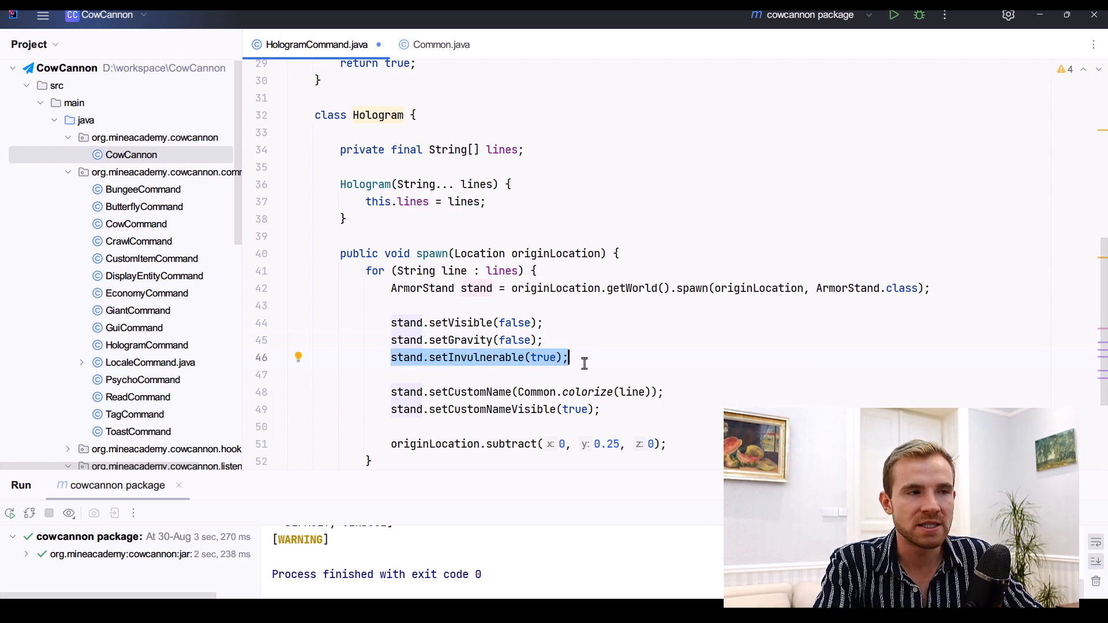
mouse_move(440, 368)
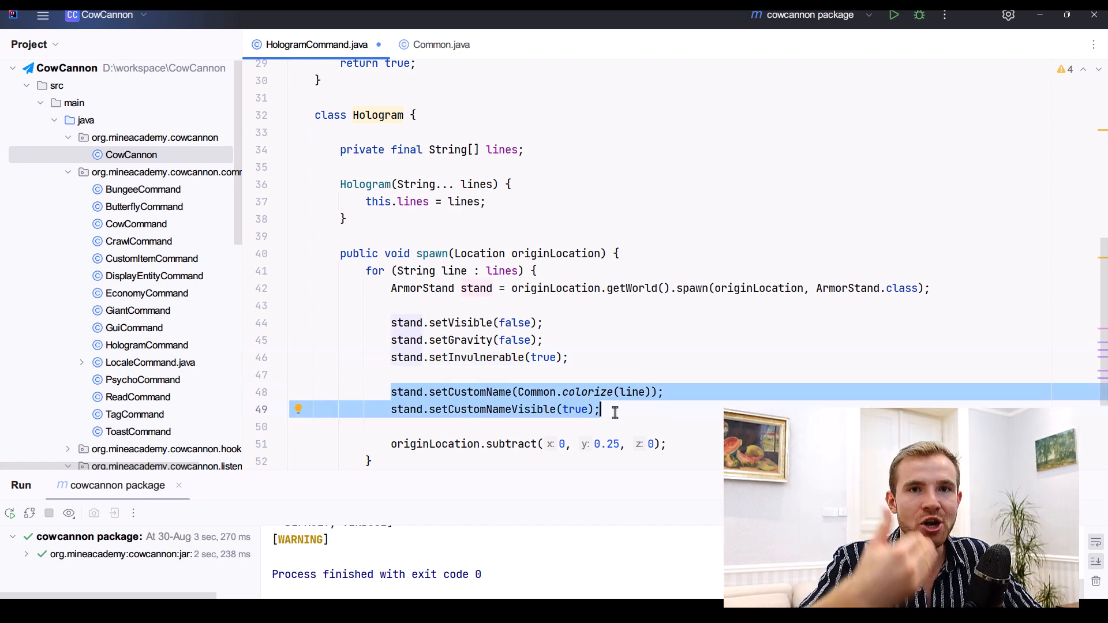
left_click(415, 409)
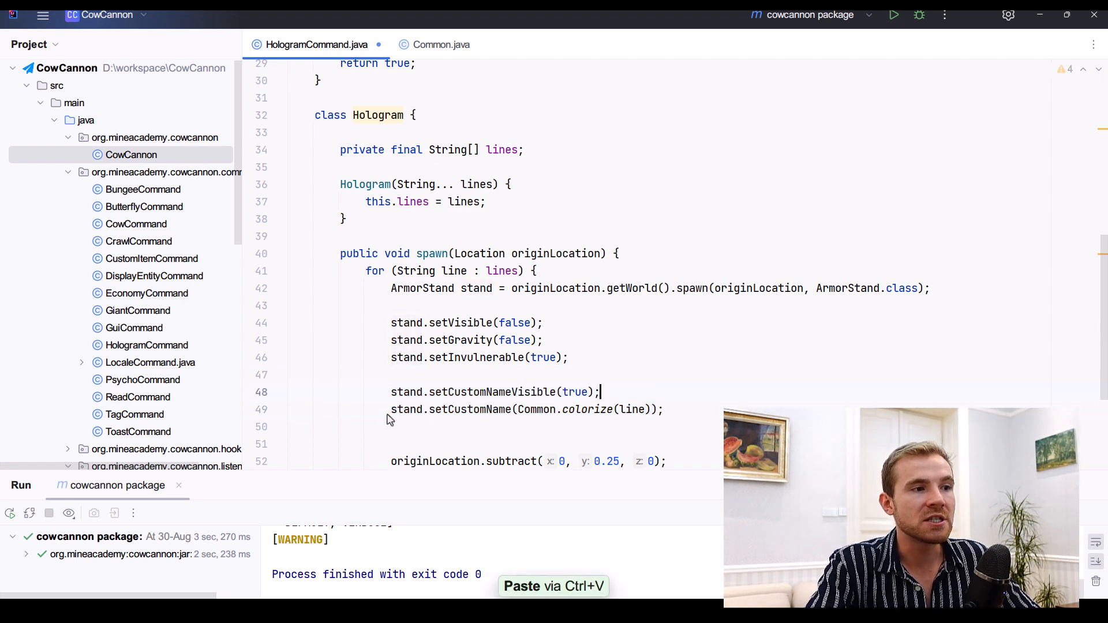
double_click(576, 393)
type("stand.custom")
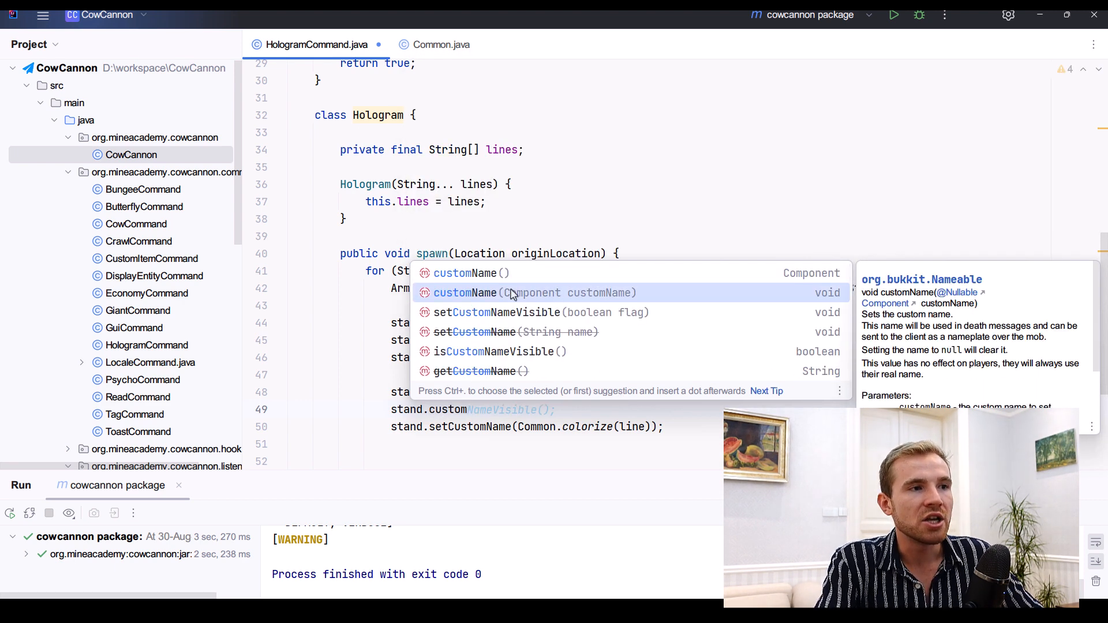
mouse_move(557, 296)
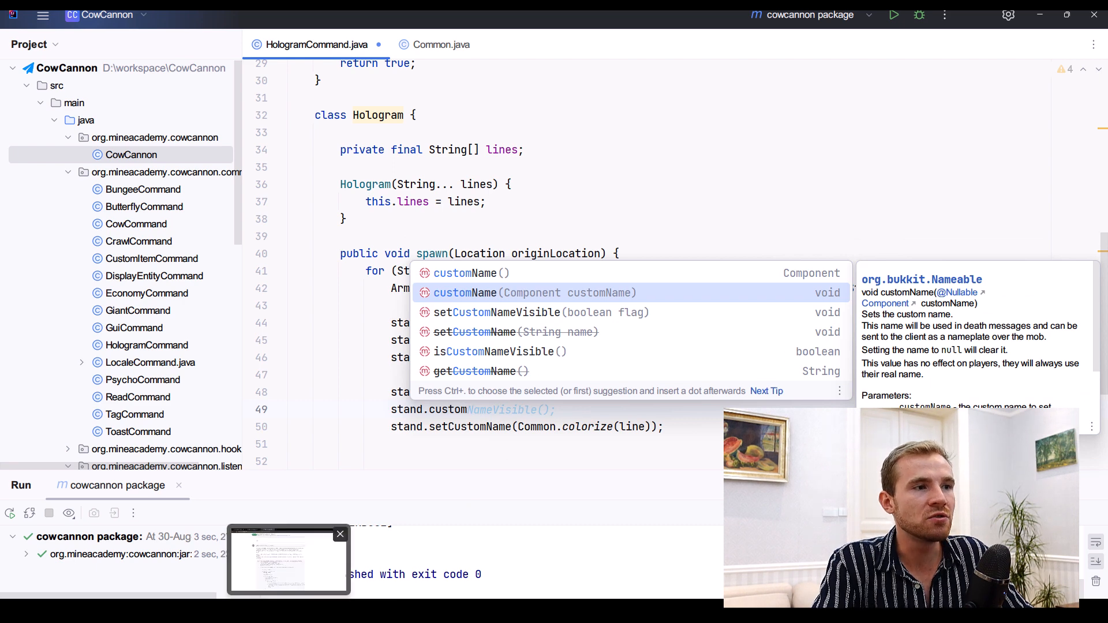
left_click(506, 293)
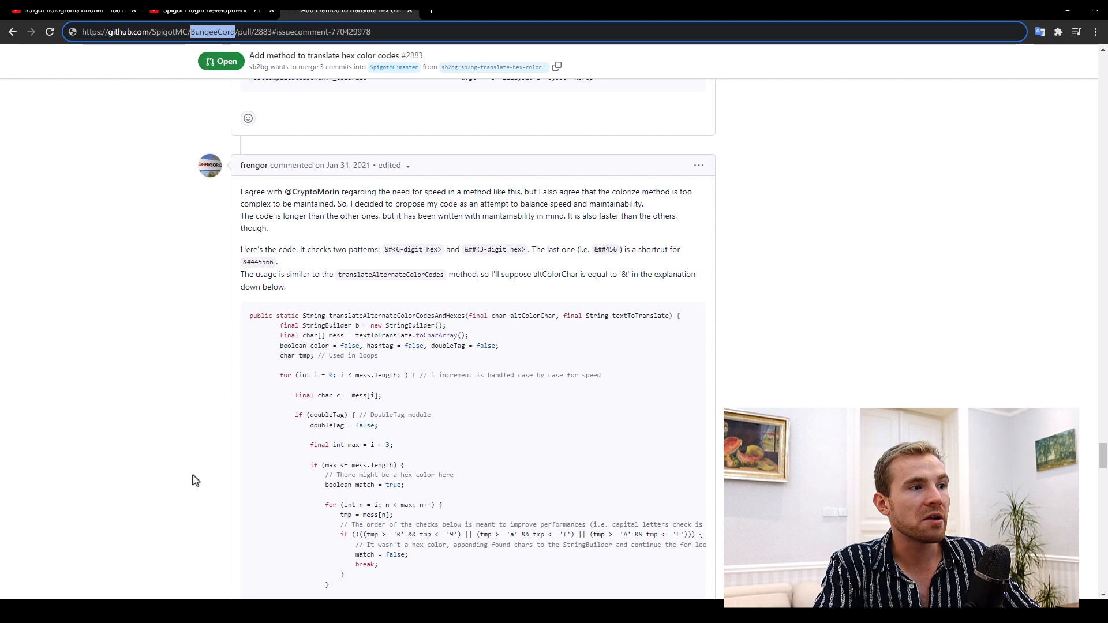
Read the translateAlternateColorCodesAndHexes code in the pull request, then return to Common.java.
scroll("down", 3)
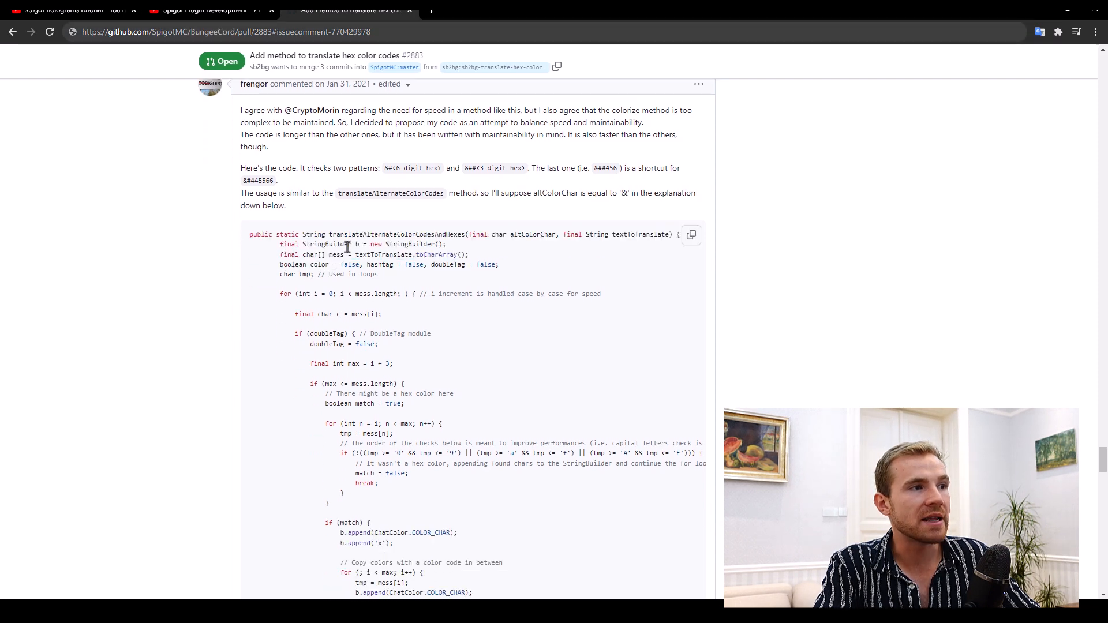
double_click(396, 234)
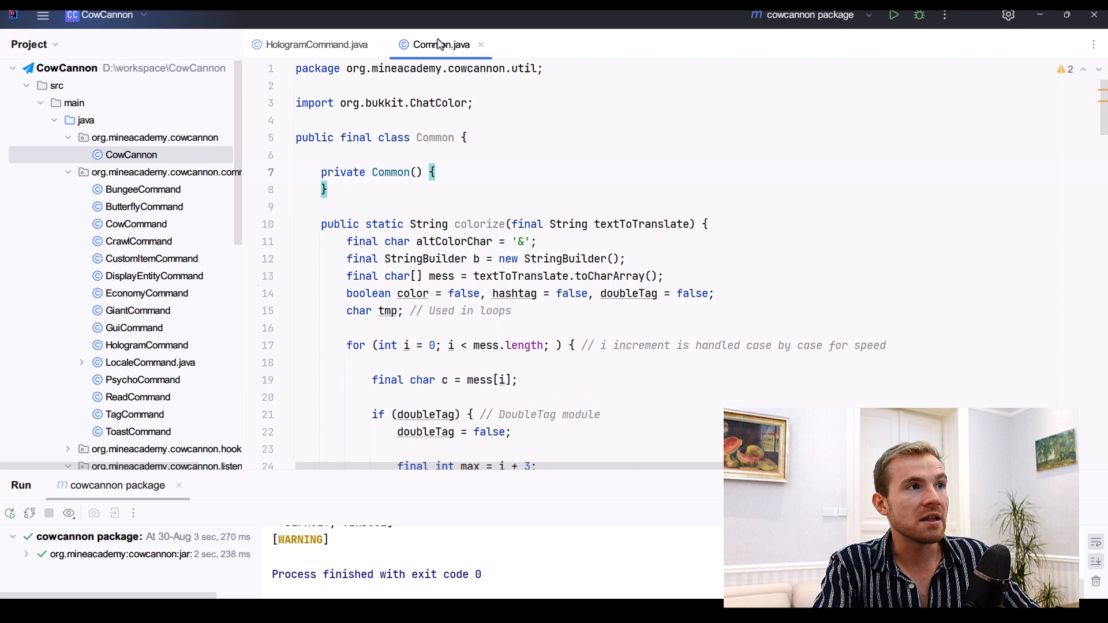
Add the comment '// & -> §, &chello -> RED, &#cc44ffHello -> colorize Hello' after altColorChar.
left_click(419, 137)
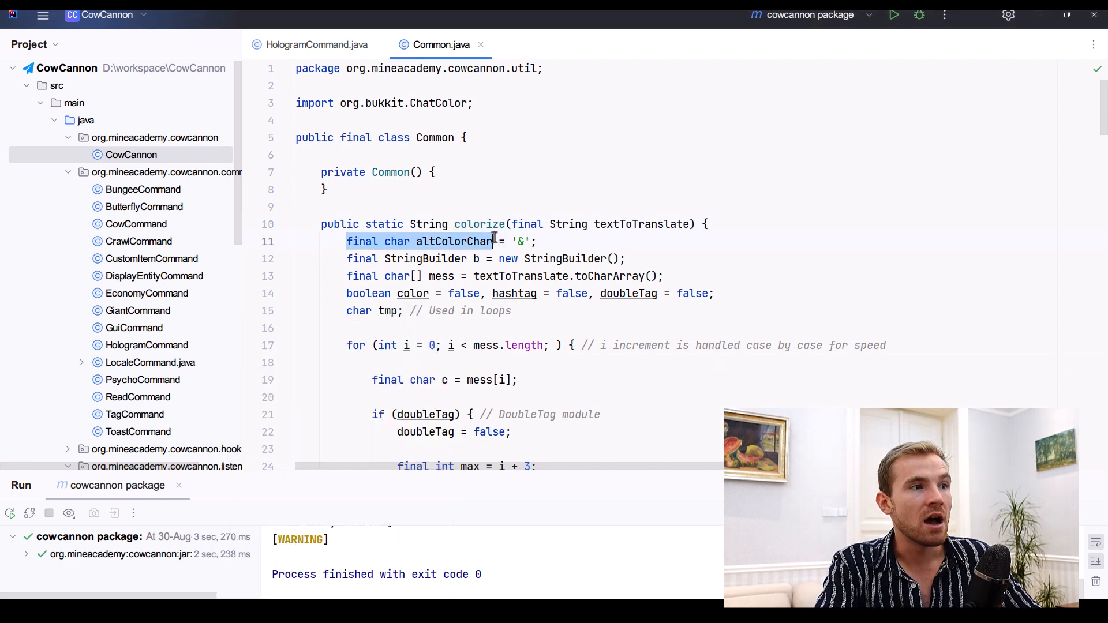
key("ctrl+v")
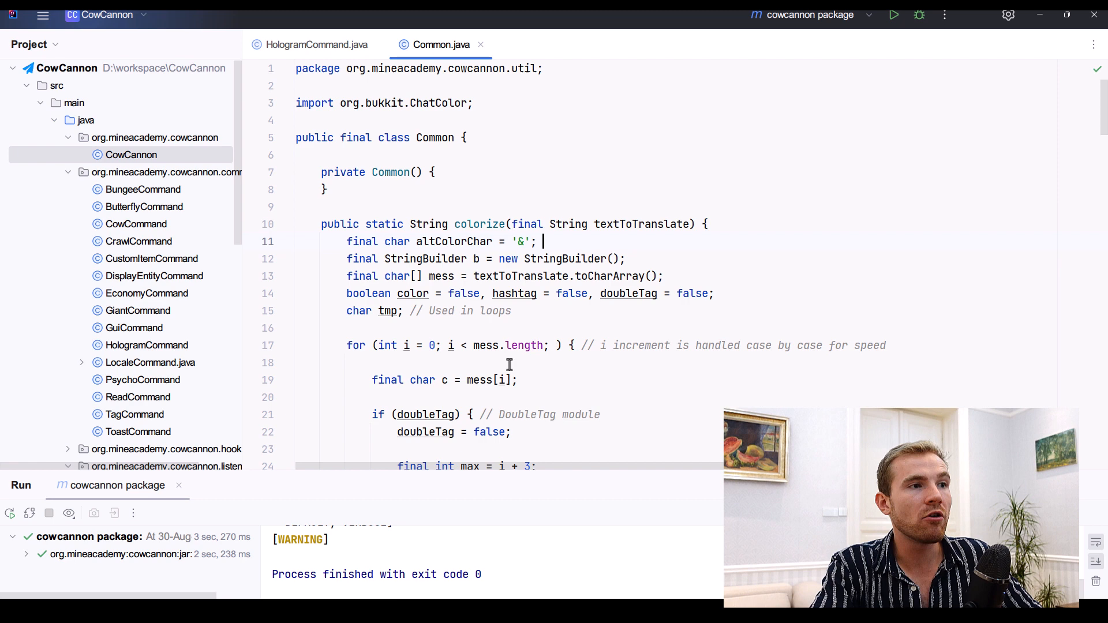
type("// &")
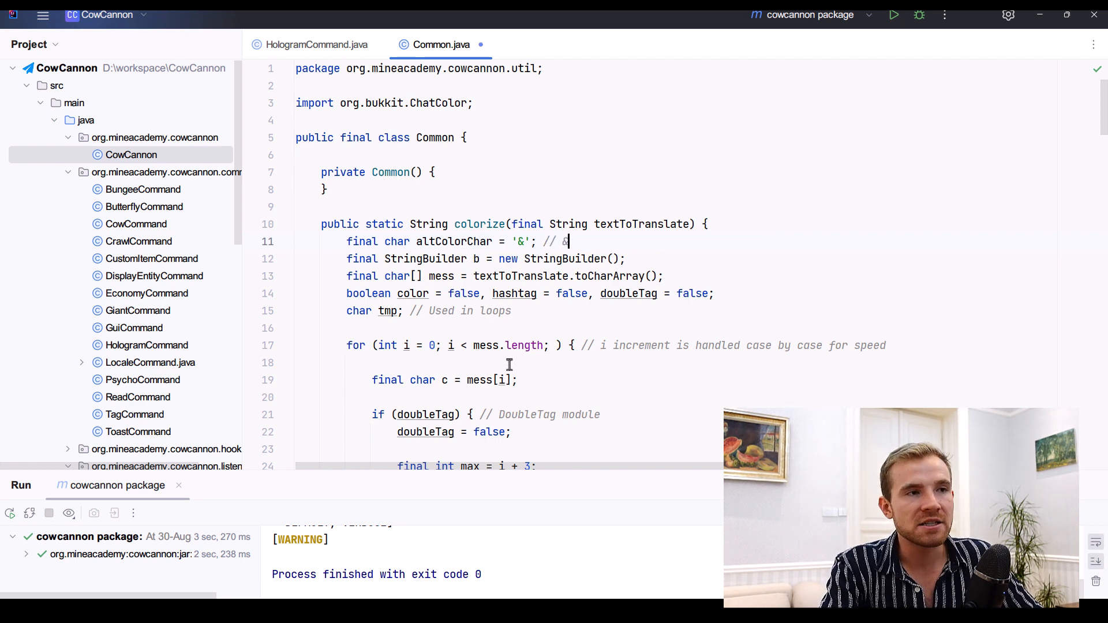
type("-> §")
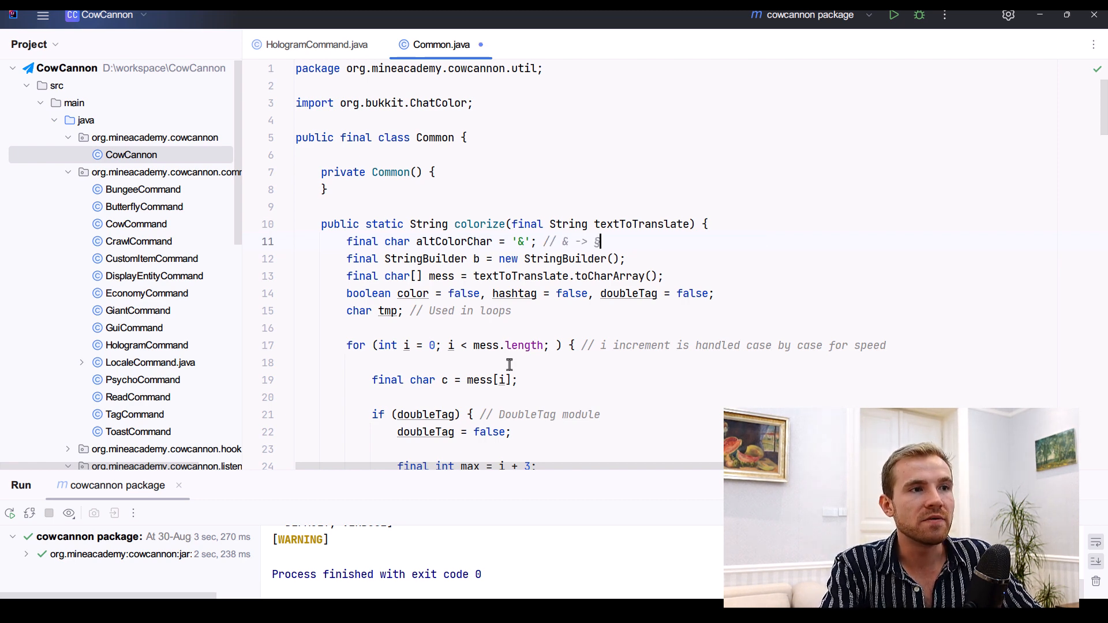
type("§, &chello -> RED, &#cc44ffHello -> colorize Hello")
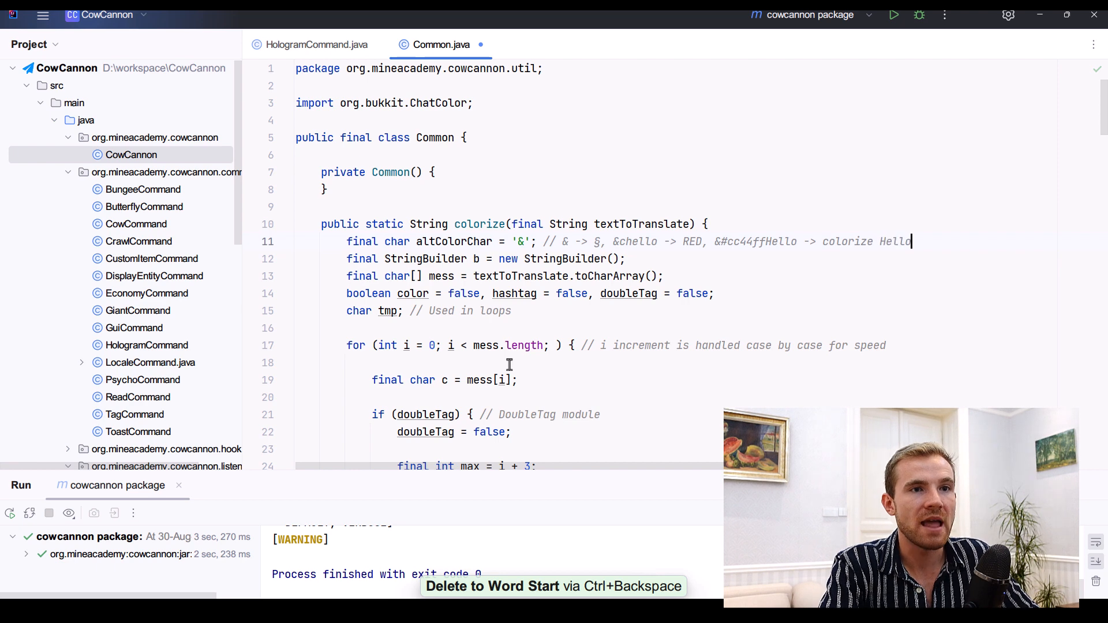
key("ctrl+shift+Left")
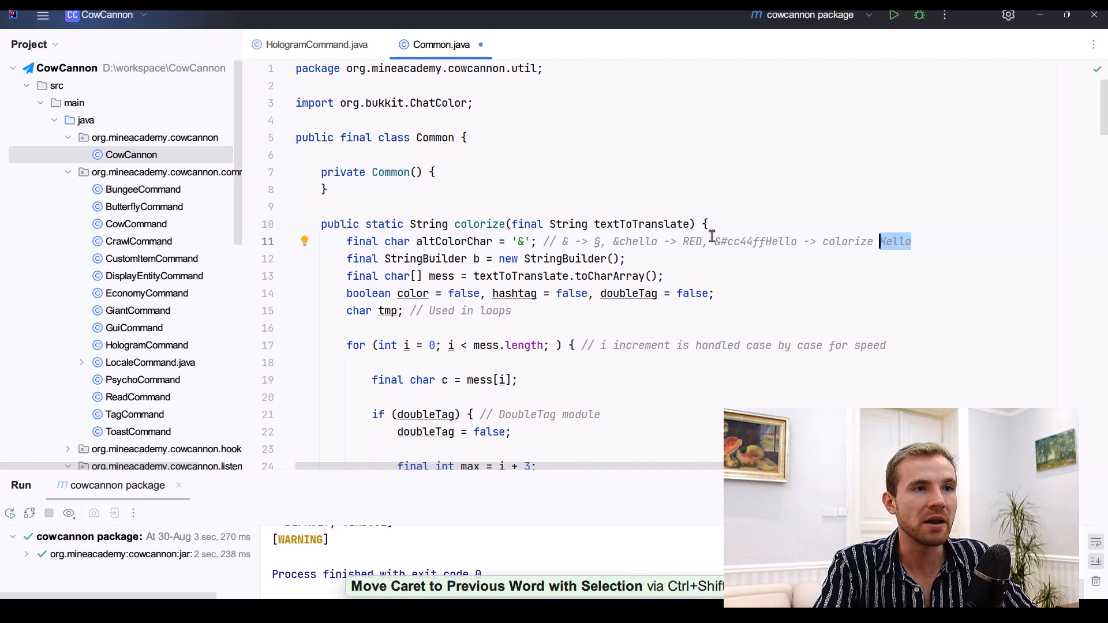
key("ctrl+shift+Left")
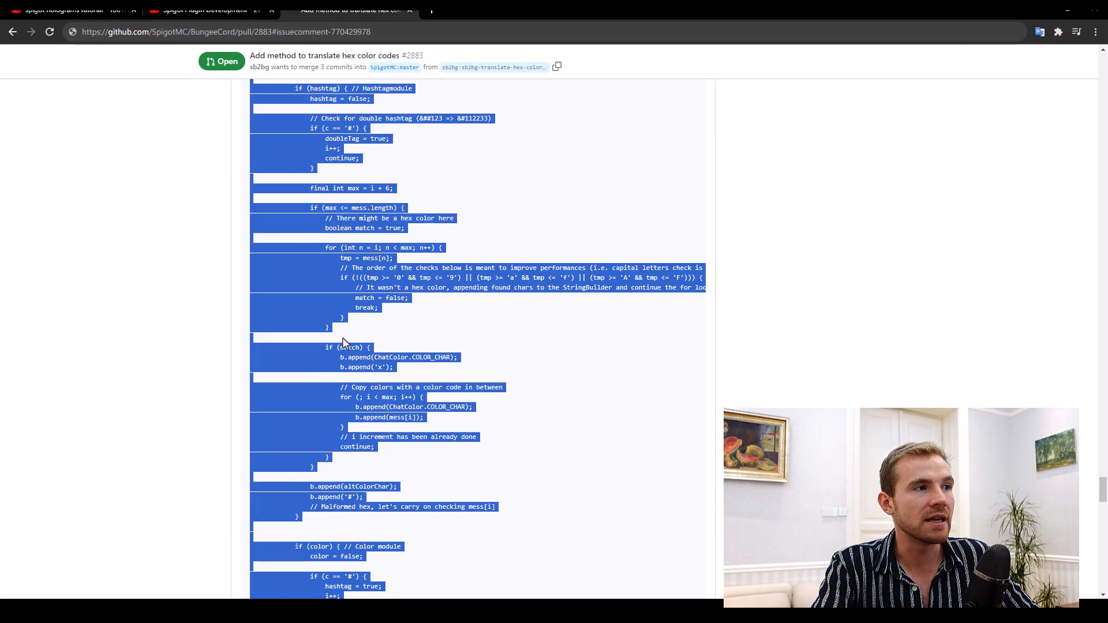
Scroll the pull request comment up to the translateAlternateColorCodesAndHexes proposal.
scroll("up", 3)
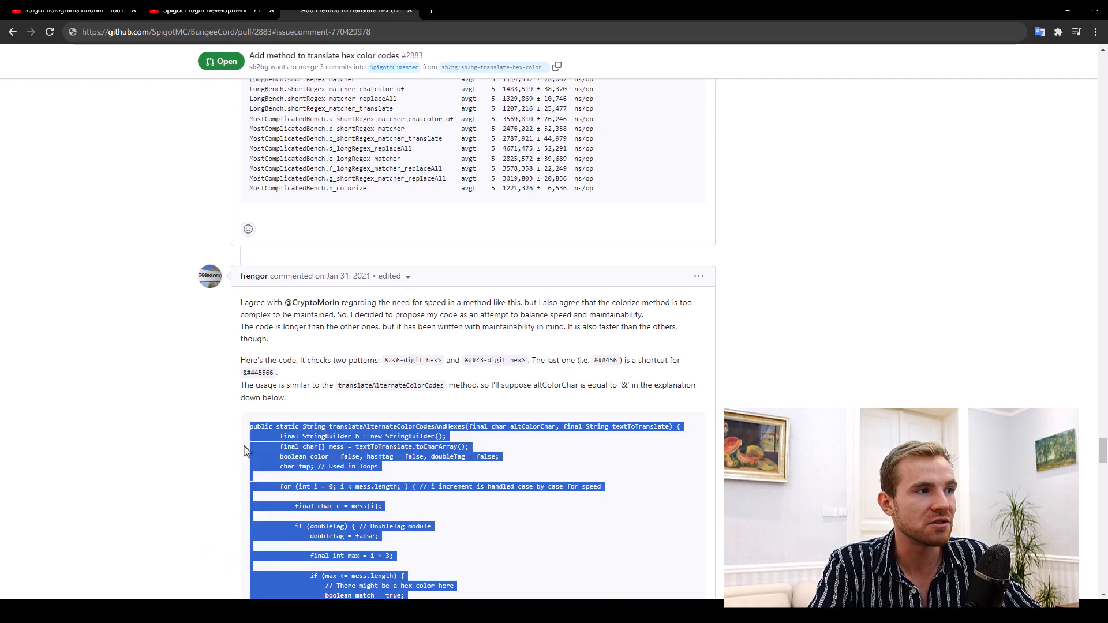
mouse_move(253, 276)
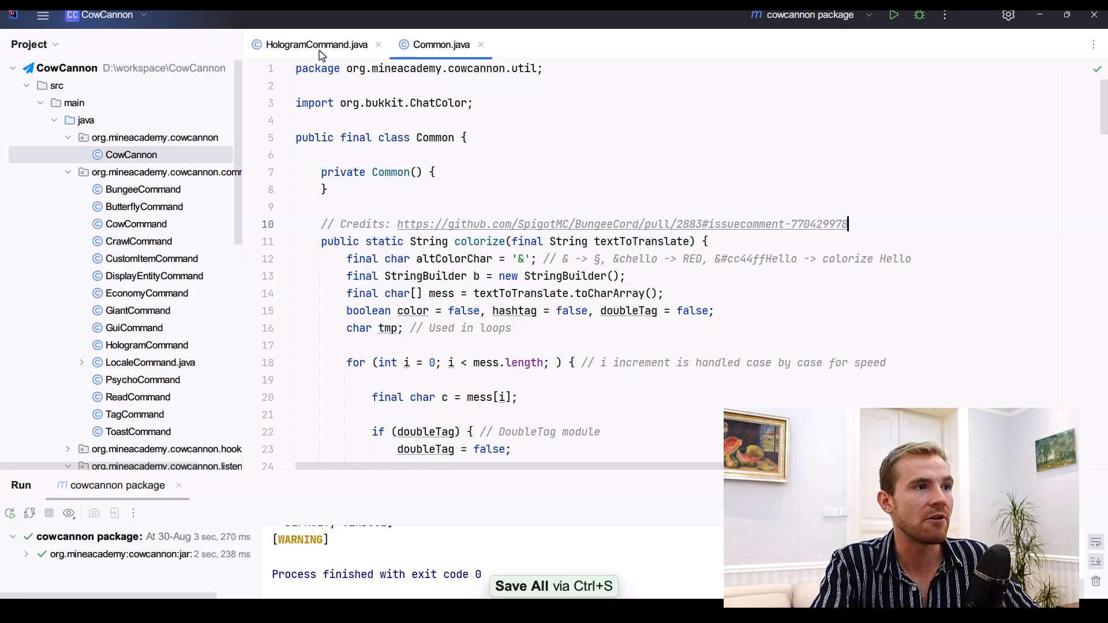
In HologramCommand.java, review the colorize call on each line and originLocation in the spawn loop.
left_click(317, 44)
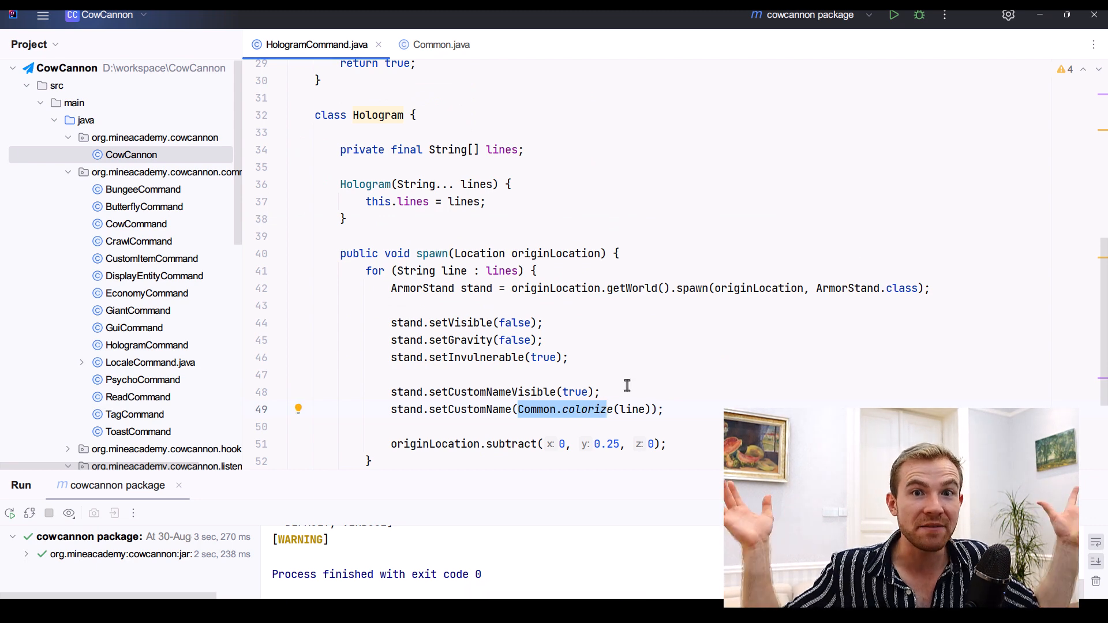
mouse_move(654, 409)
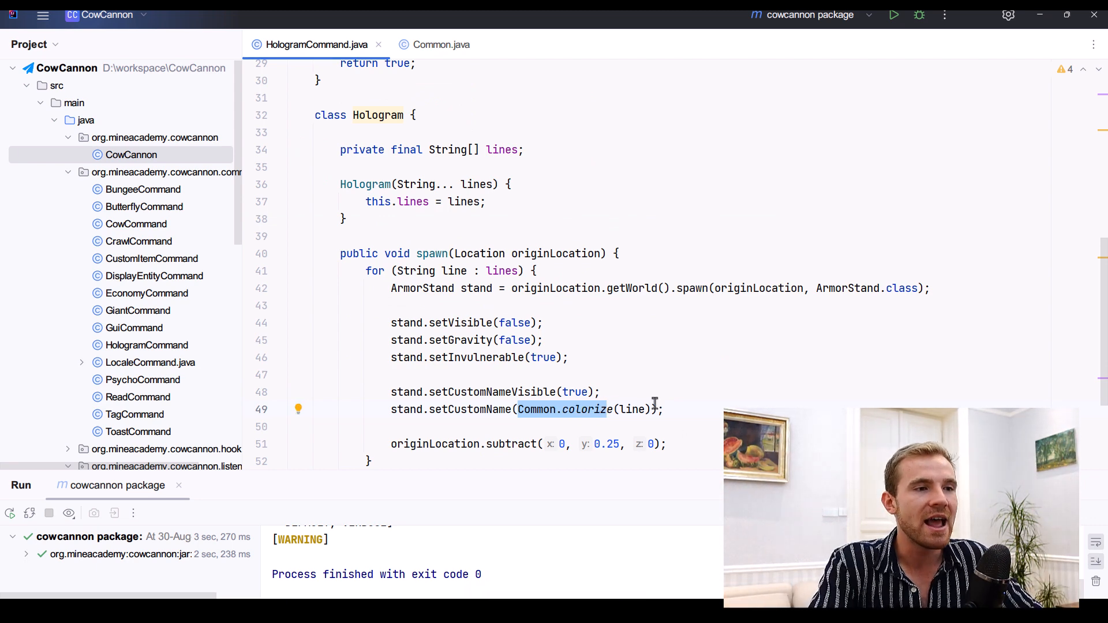
double_click(630, 409)
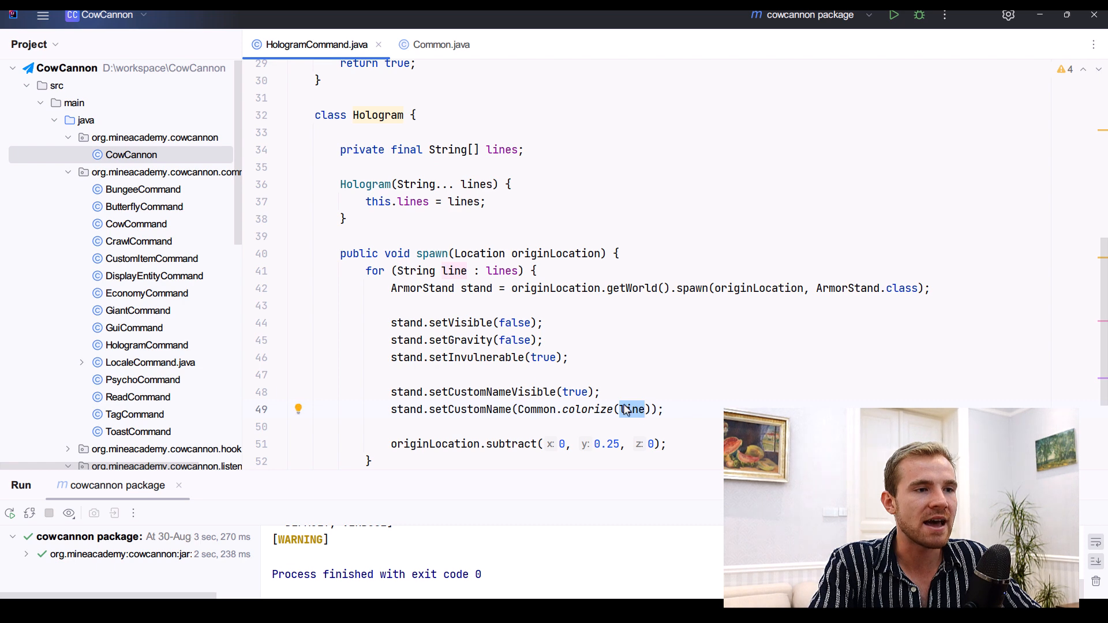
left_click(536, 271)
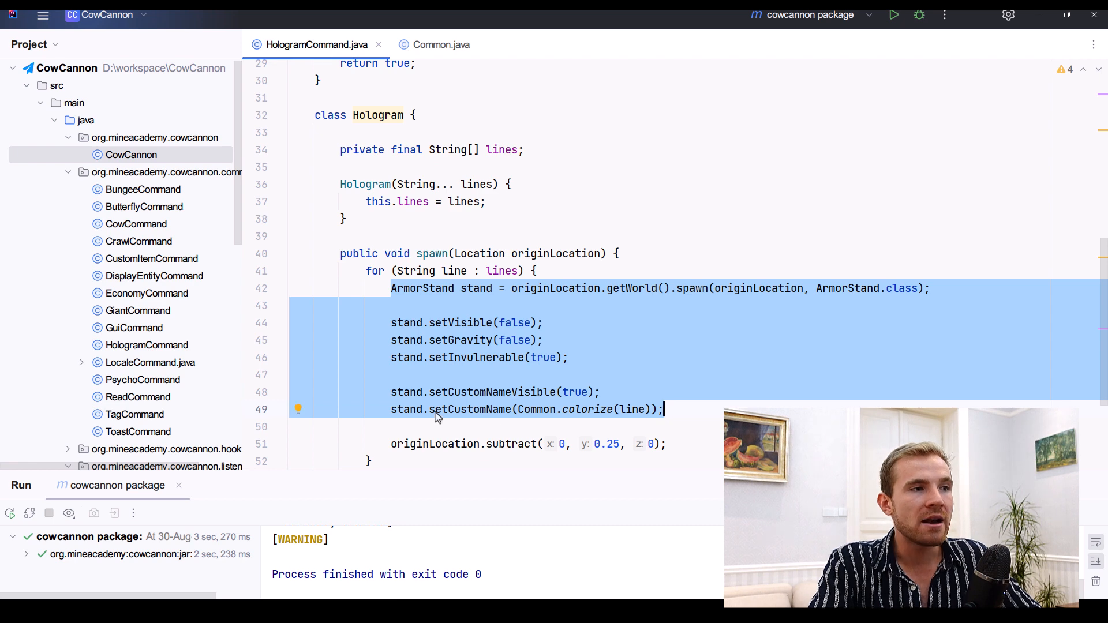
left_click(395, 444)
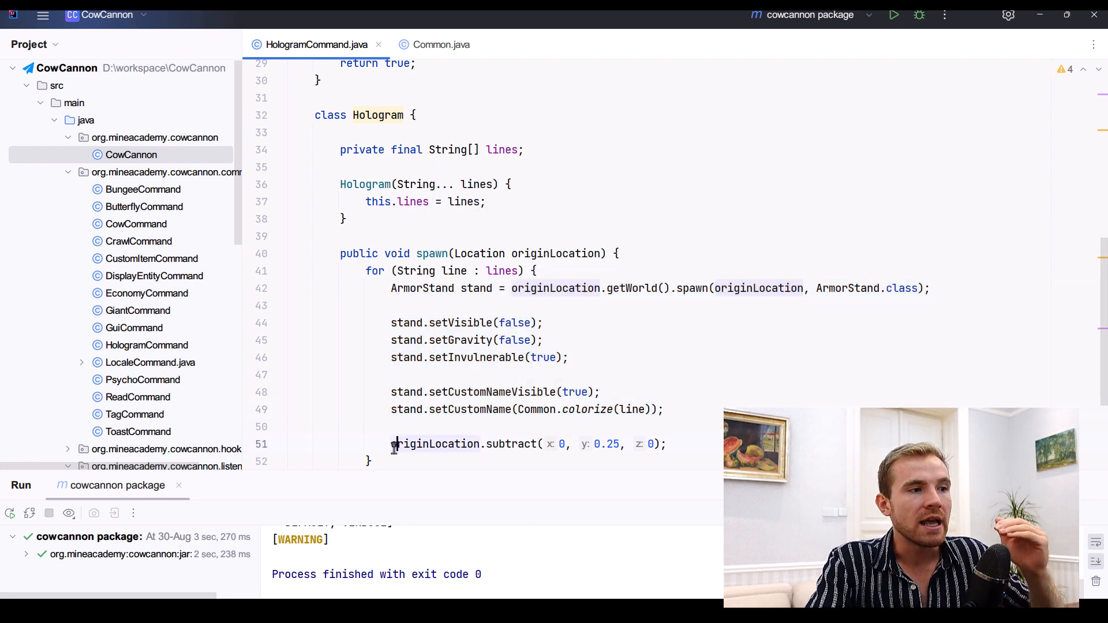
double_click(510, 443)
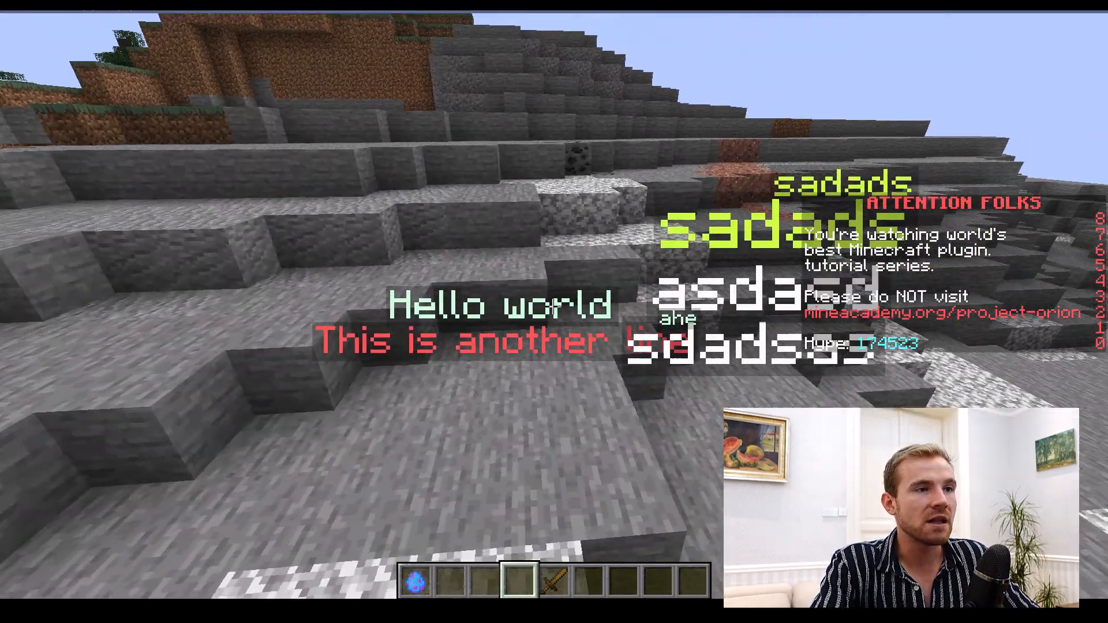
mouse_move(554, 312)
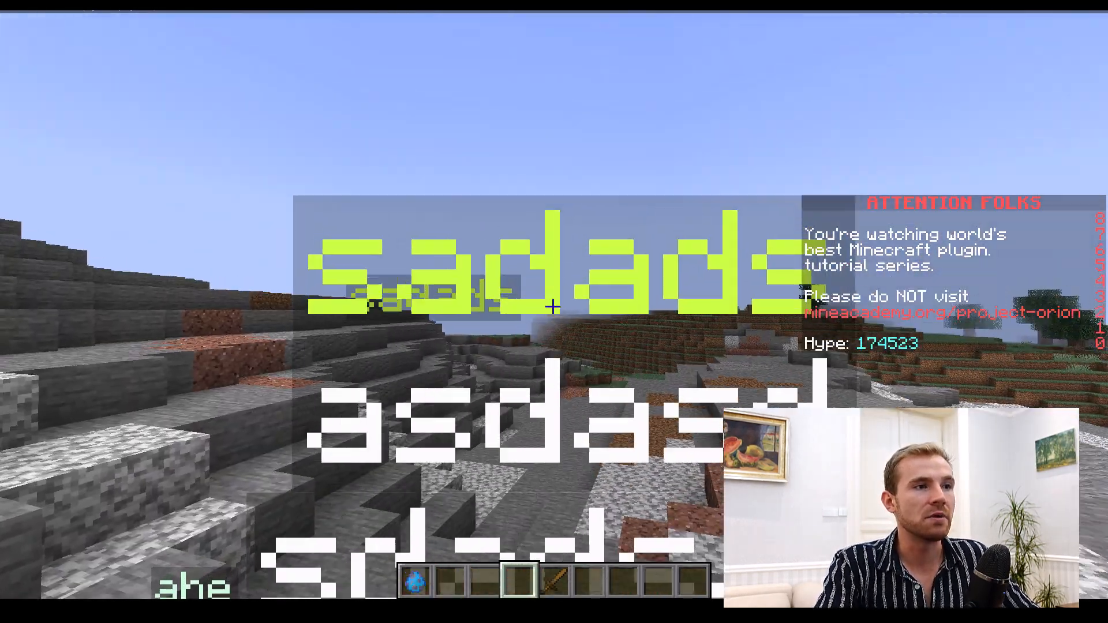
Open the creative inventory beside the colored holograms.
key("e")
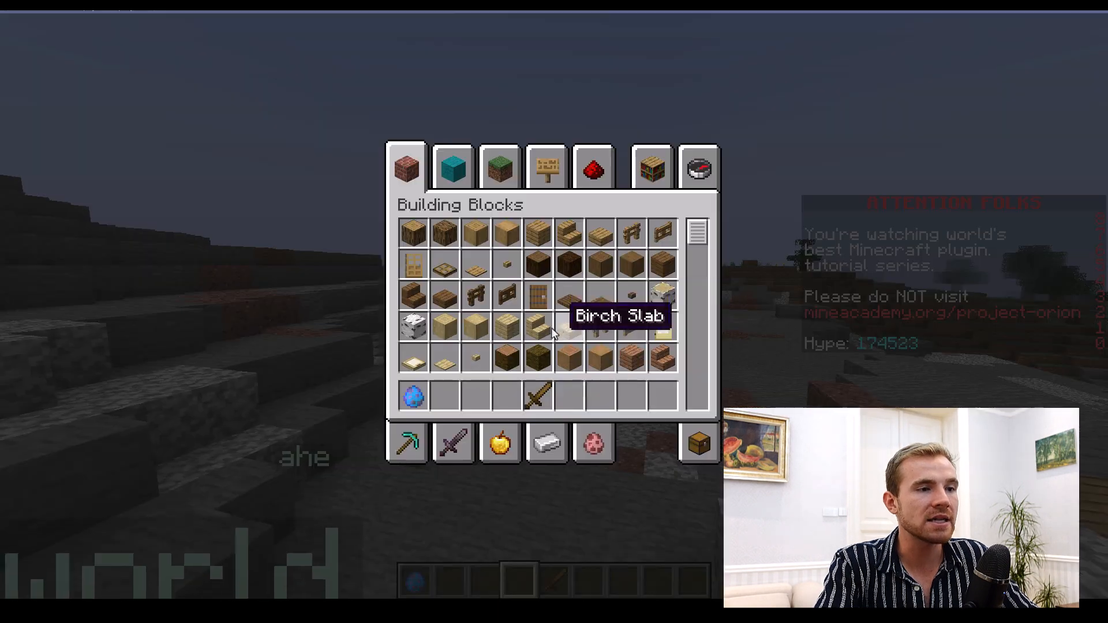
mouse_move(539, 327)
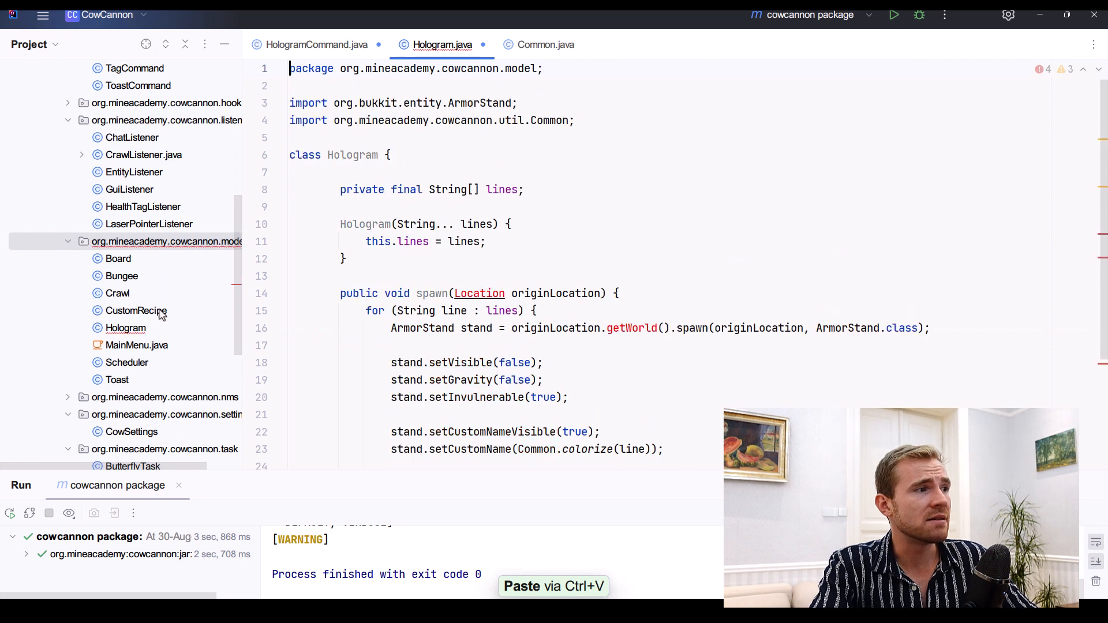
Make Hologram public in Hologram.java, import Location, and return to HologramCommand.java.
type("pub")
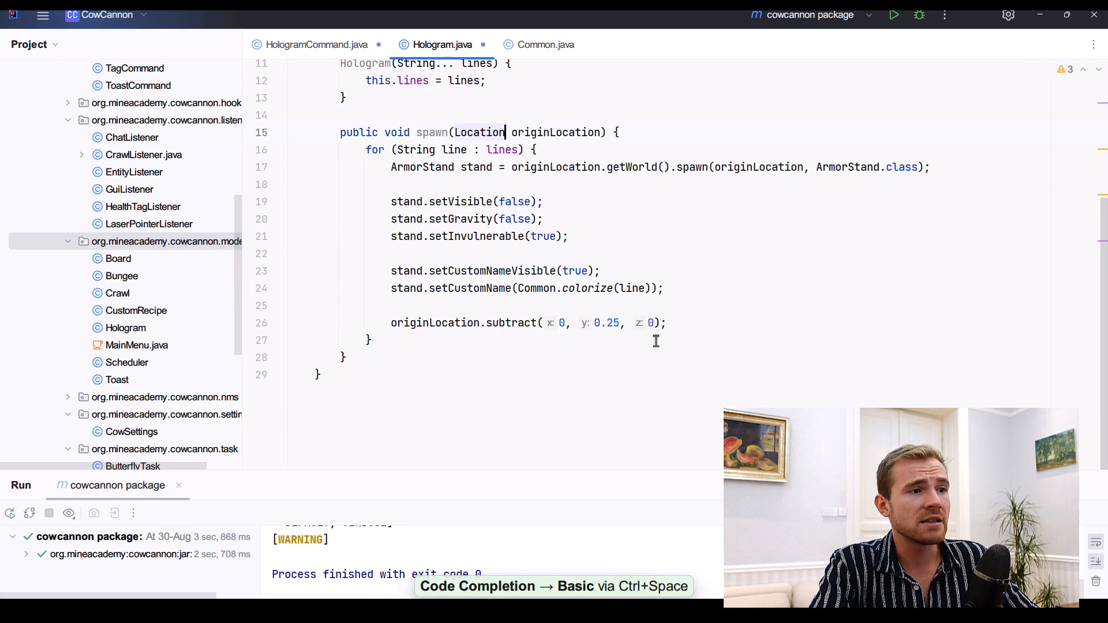
left_click(315, 44)
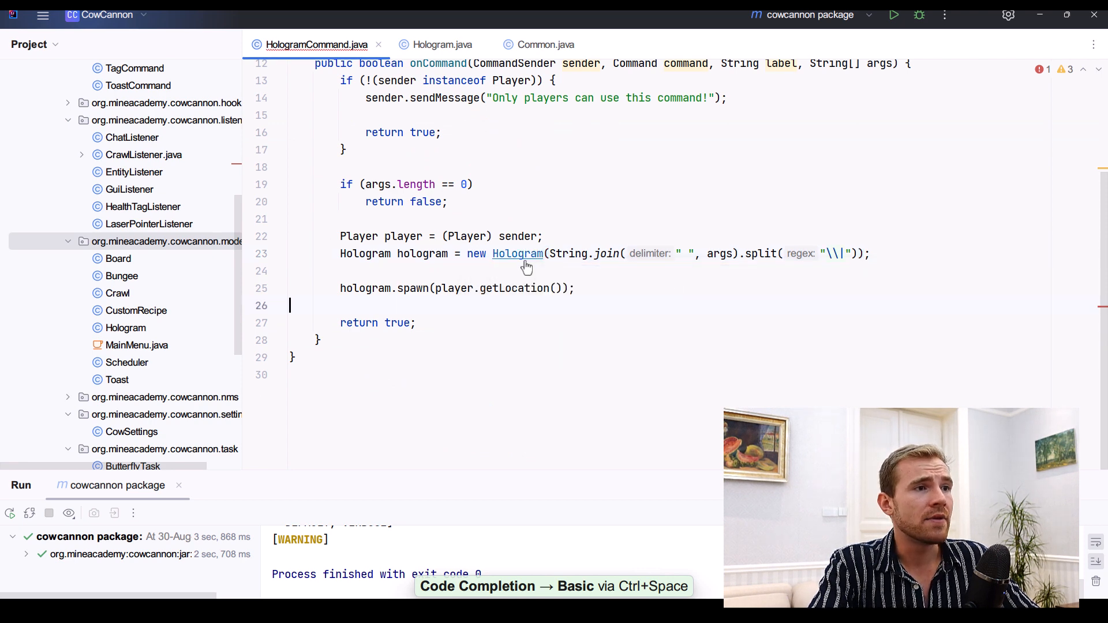
left_click(442, 44)
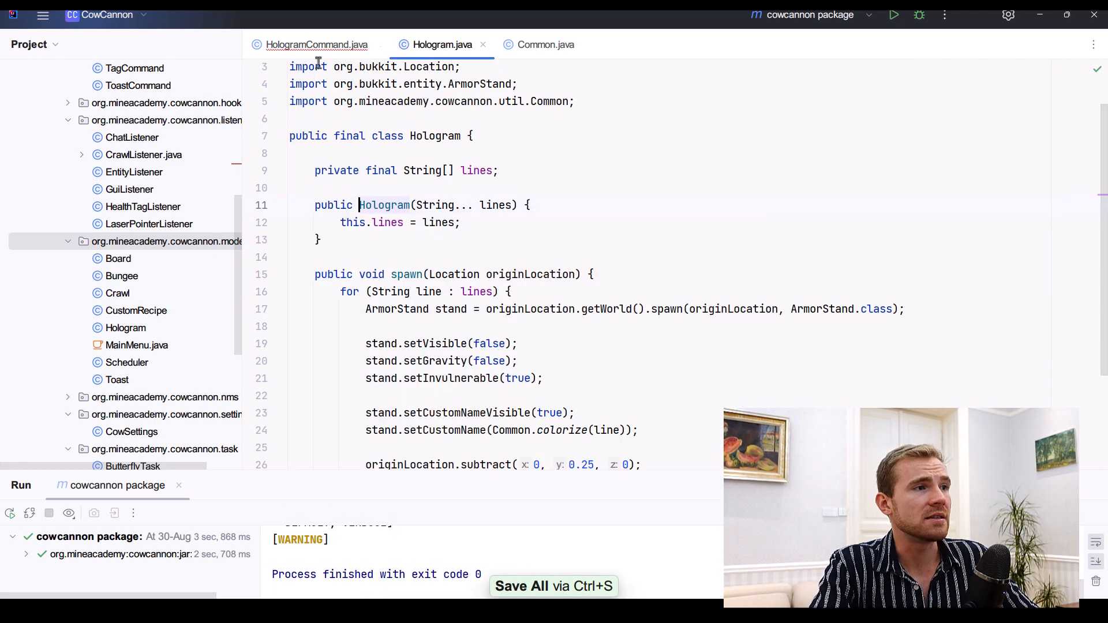
left_click(316, 44)
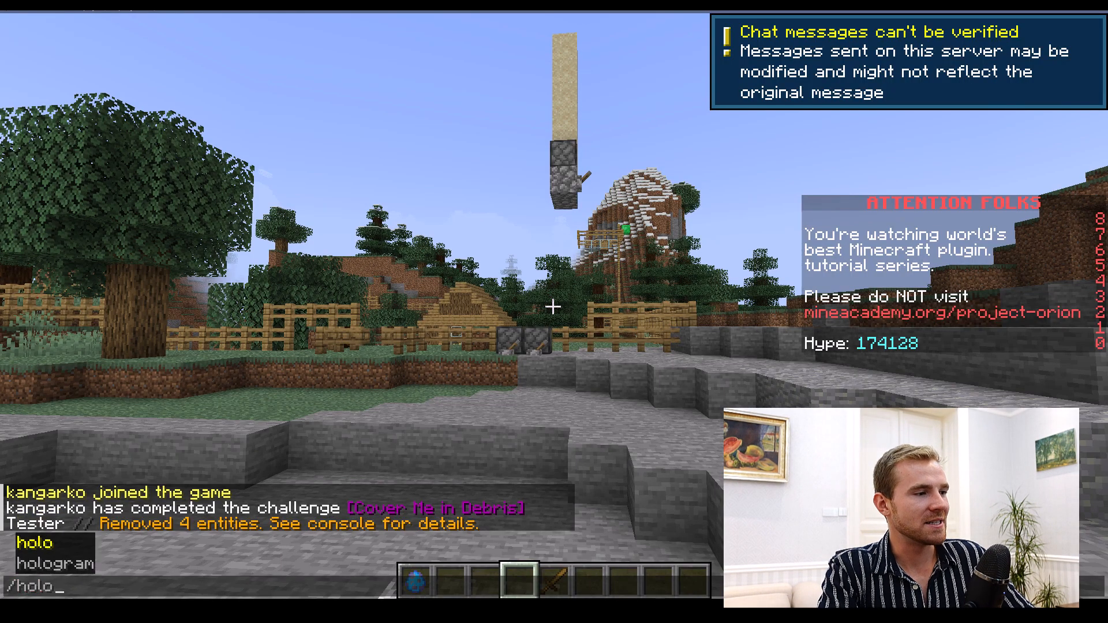
Run /holo with &c RED, &d PURPLE and &#ccffdd colour codes separated by pipes.
type("&cREDI&dPURPLEI&")
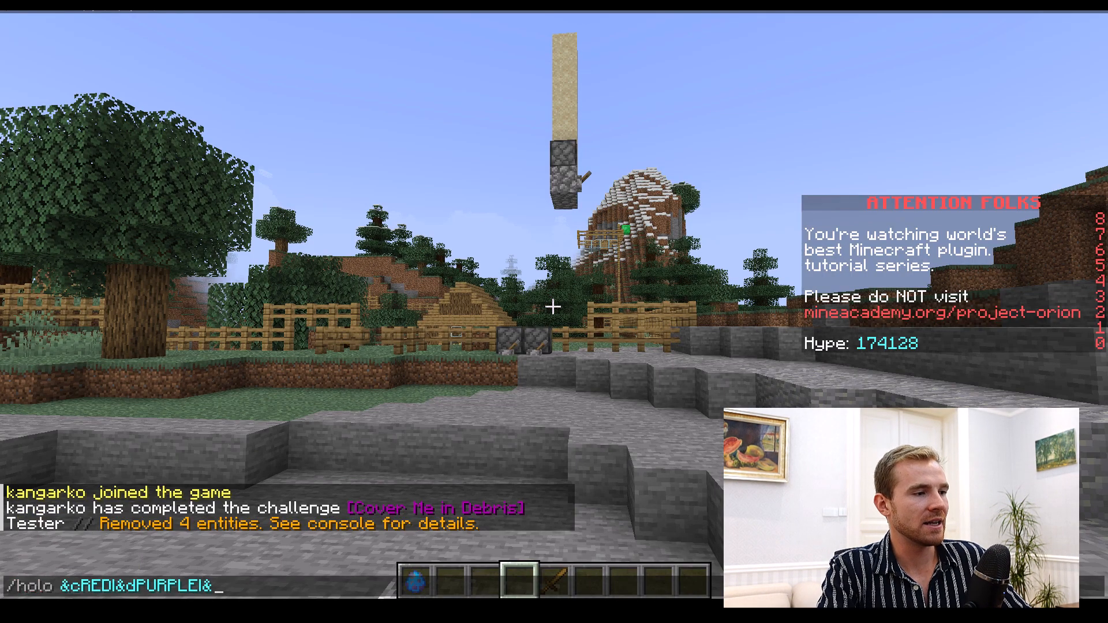
type("&#ccffdd")
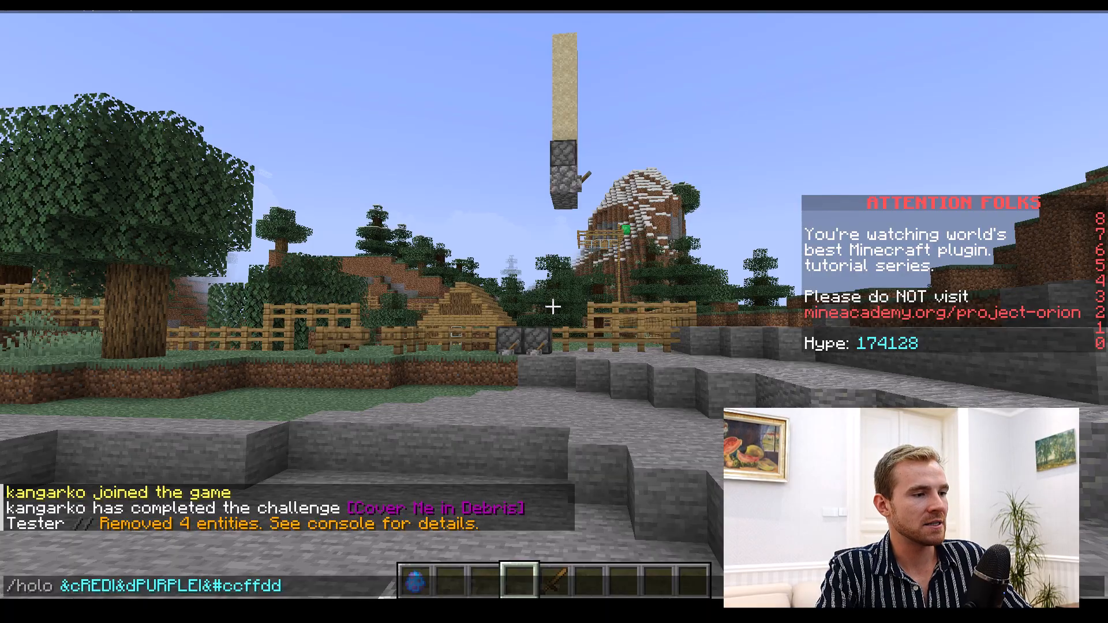
key("Return")
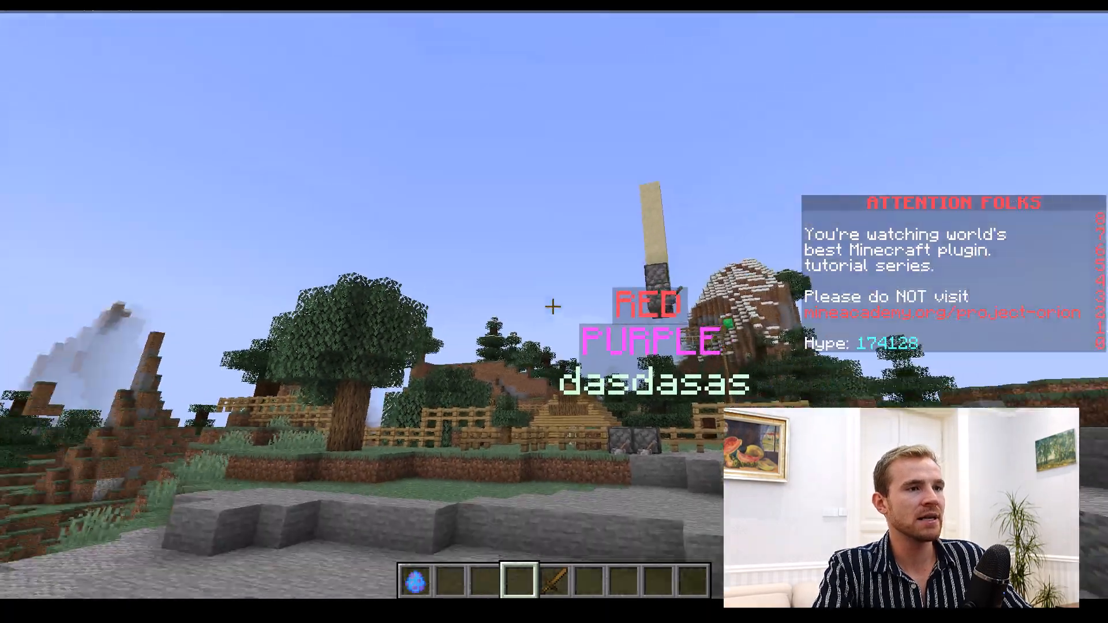
mouse_move(554, 306)
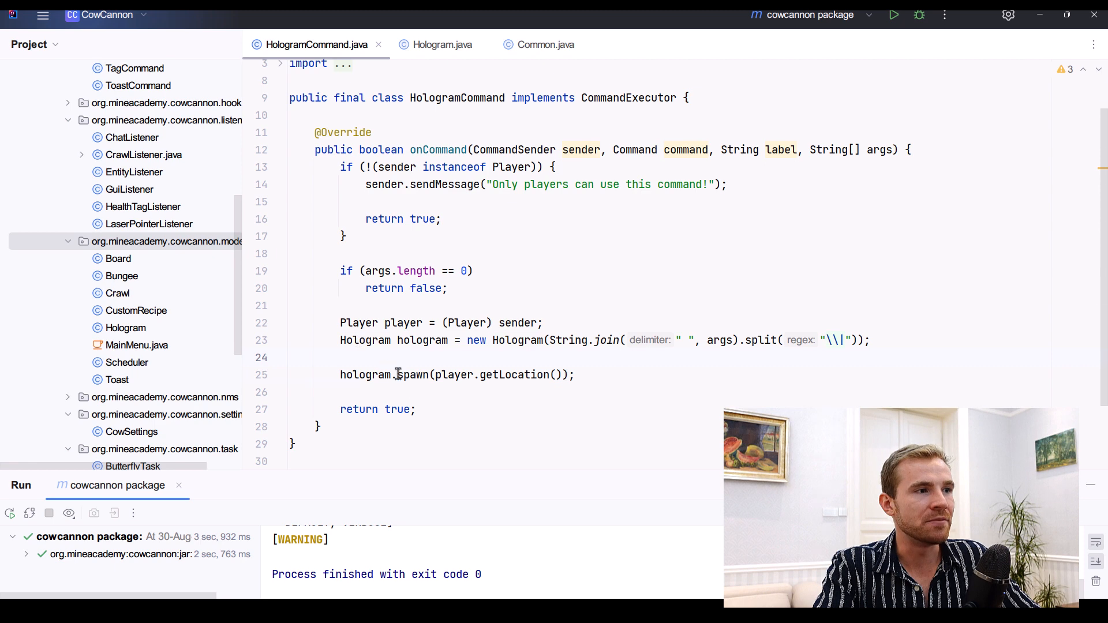
Begin spawn() with getNearbyEntities(originLocation, 1, 4, 1) and an empty for loop over them.
left_click(441, 44)
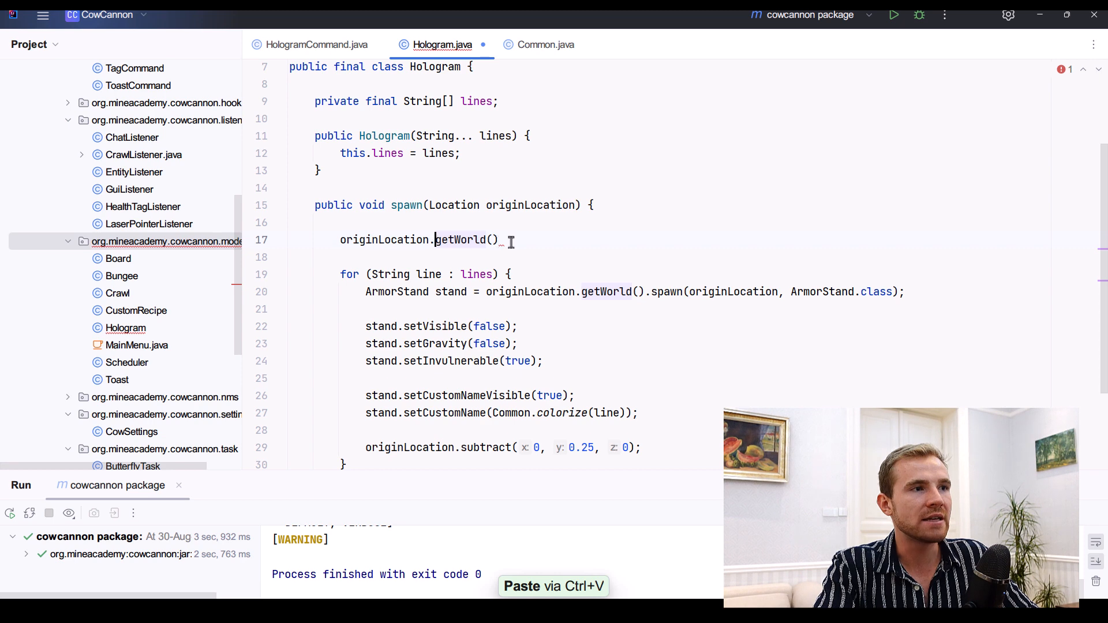
type("getn")
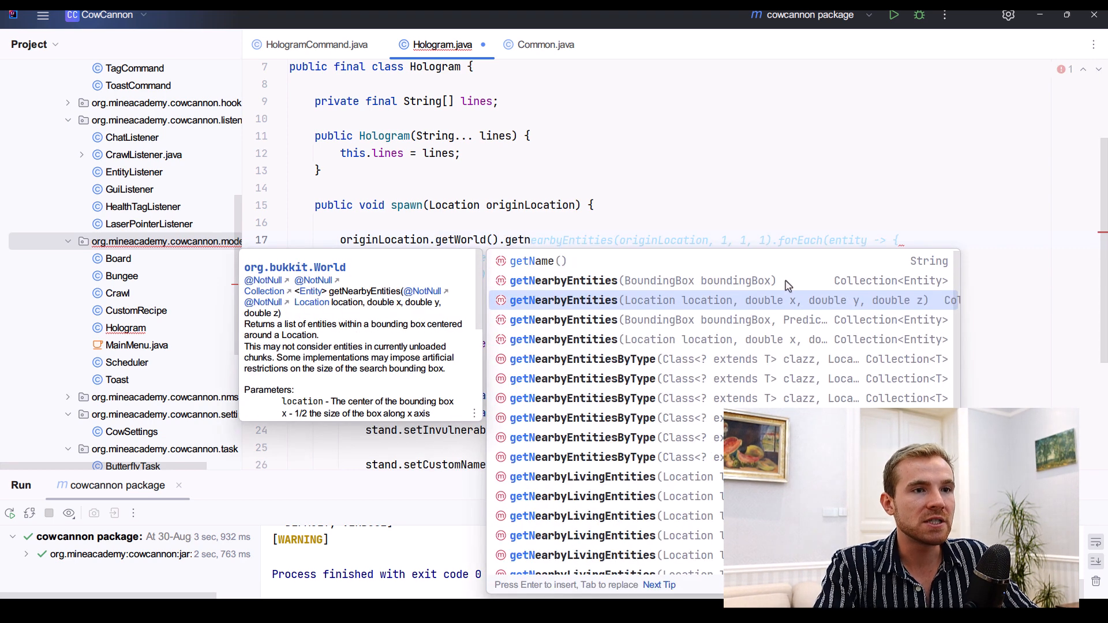
mouse_move(802, 300)
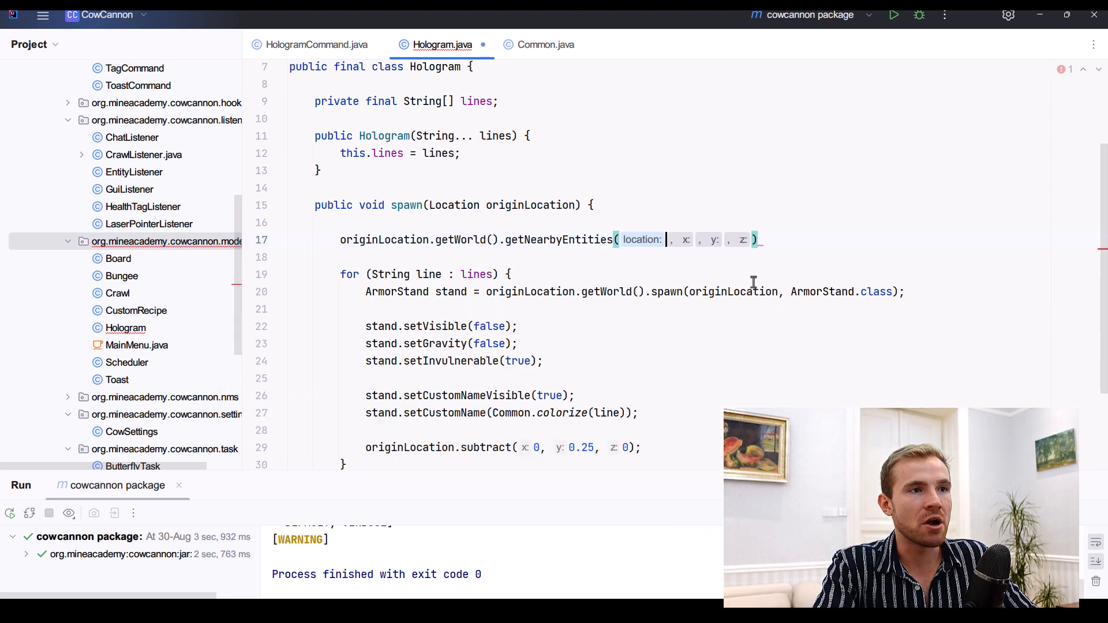
type("1")
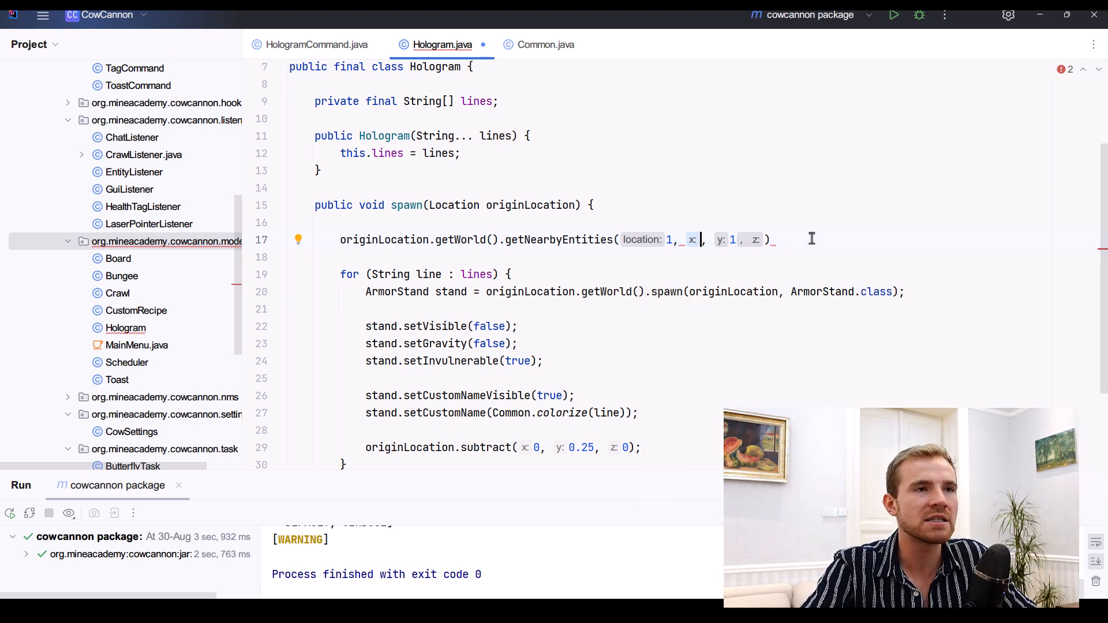
type("4")
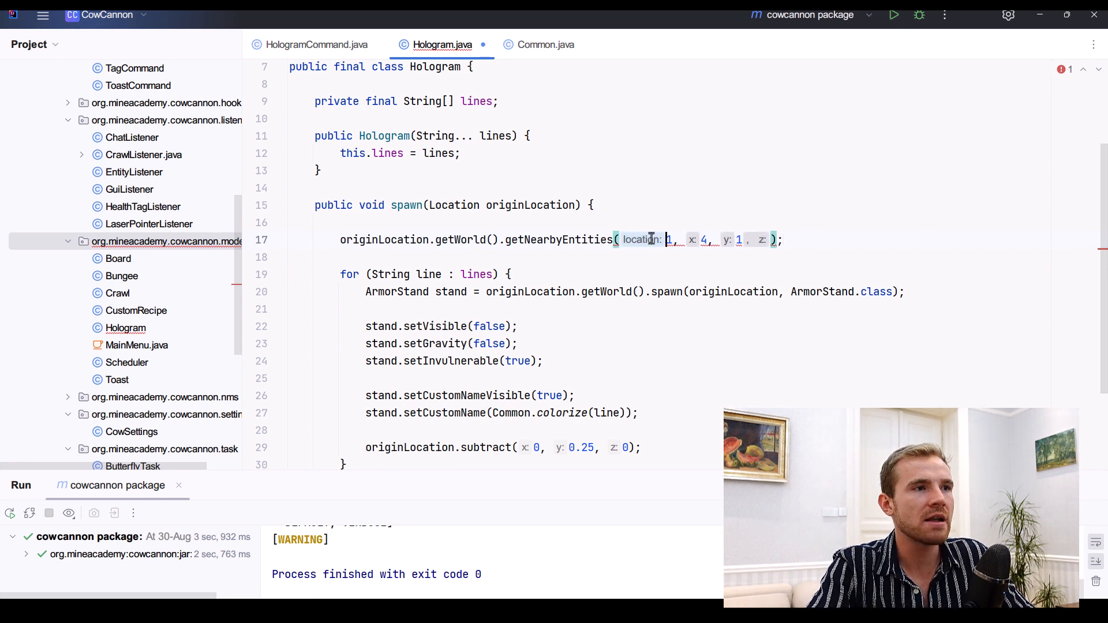
type("originLocation,")
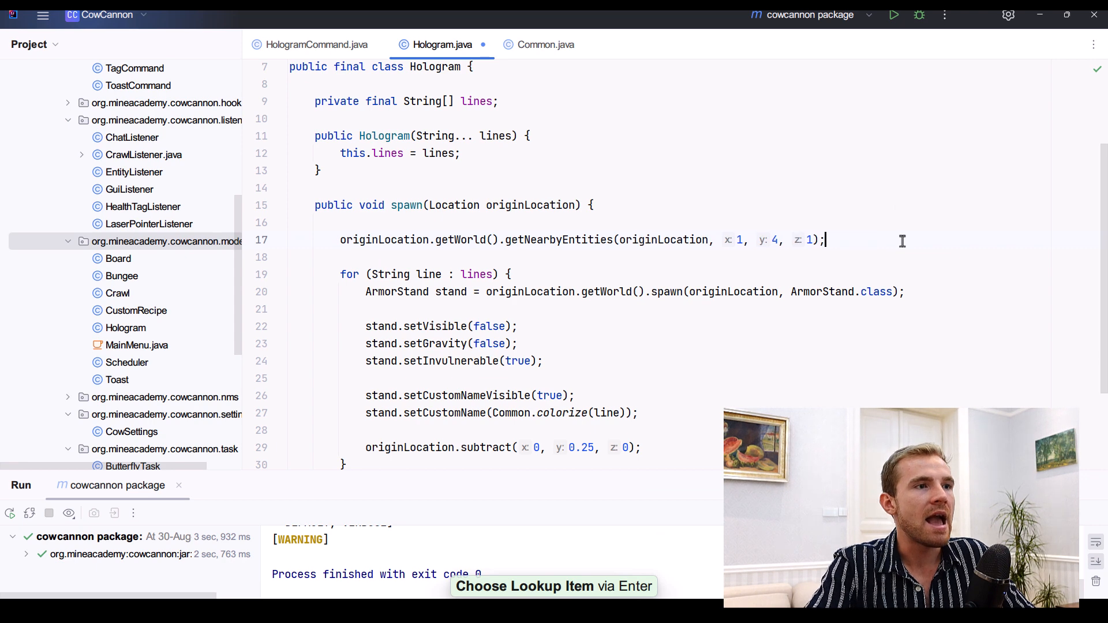
type("for (Entity entity :")
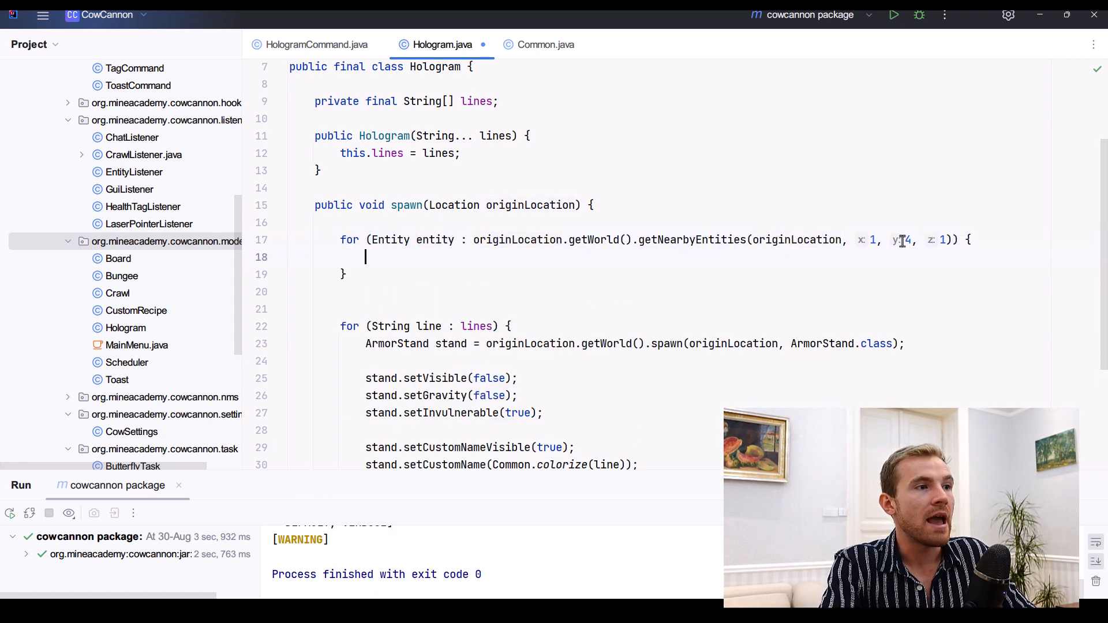
Inside the loop, remove each entity that is an ArmorStand, then select the loop.
type("if (entity instanceof ArmorStand")
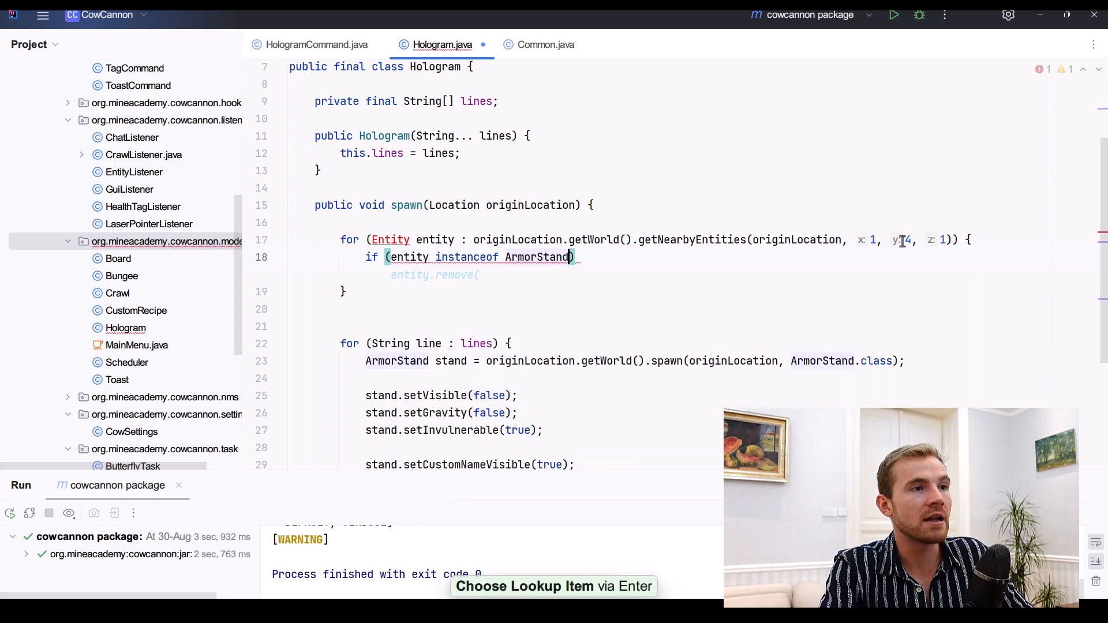
type("entity.remove();")
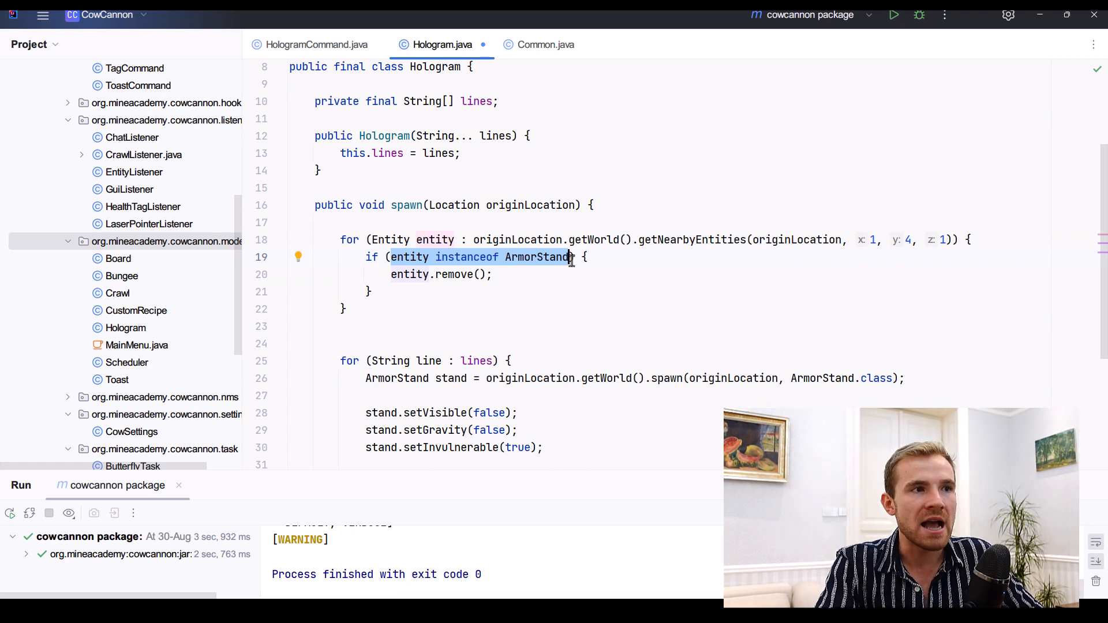
mouse_move(541, 257)
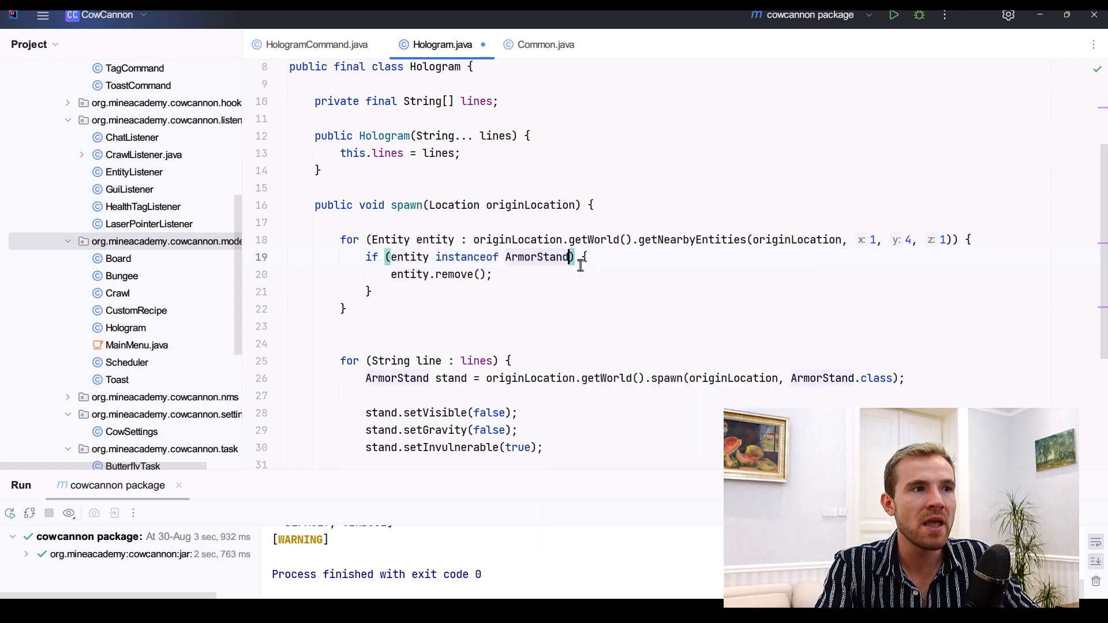
type("&& entity.get")
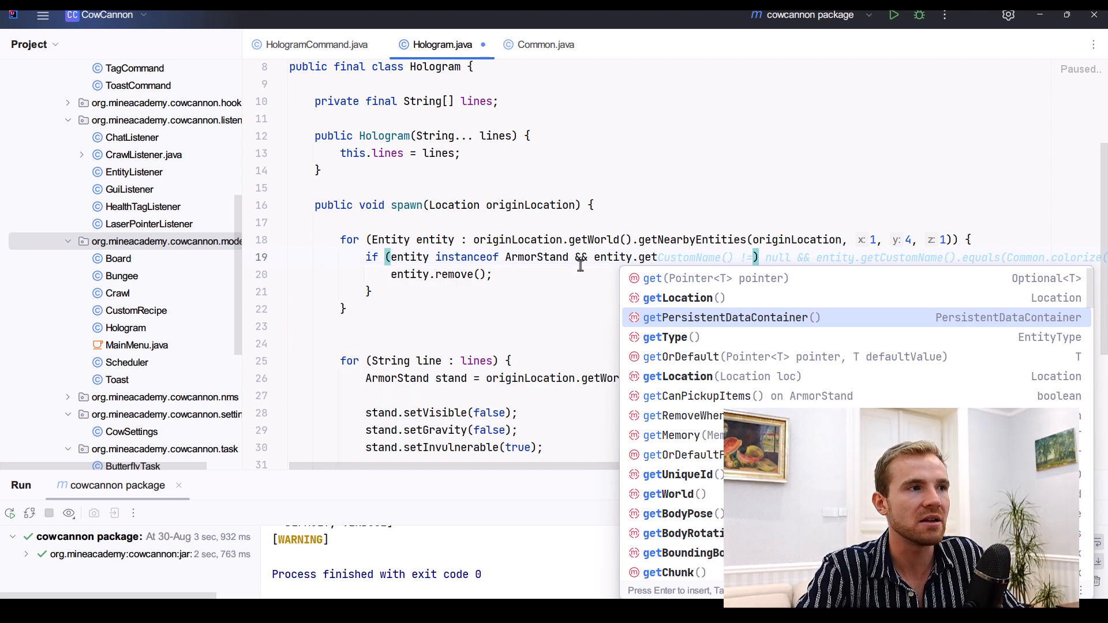
key("Escape")
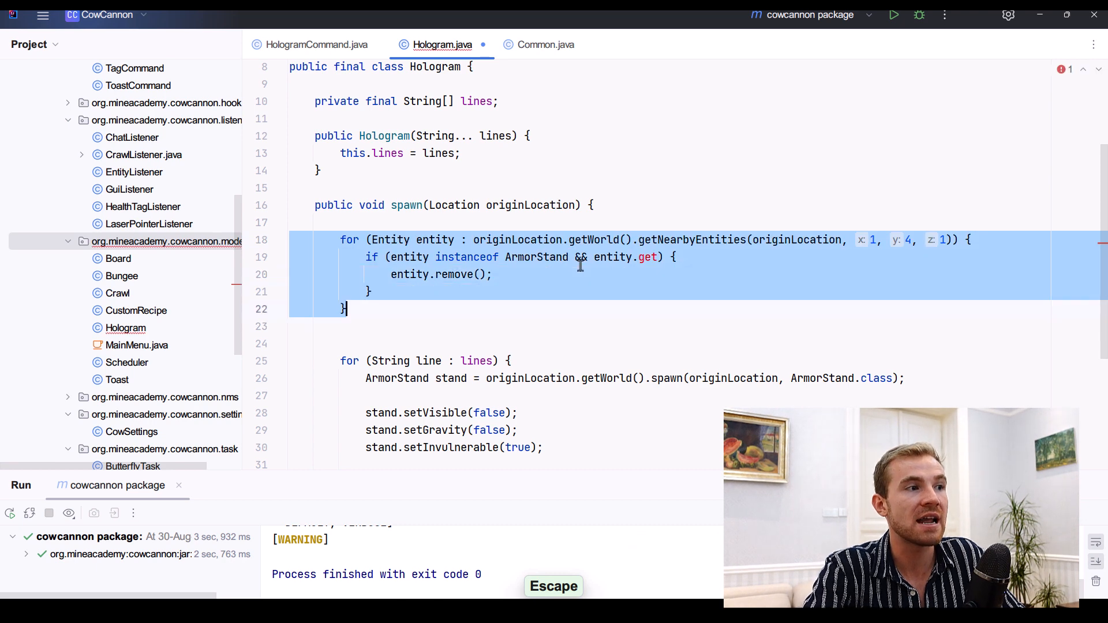
key("Delete")
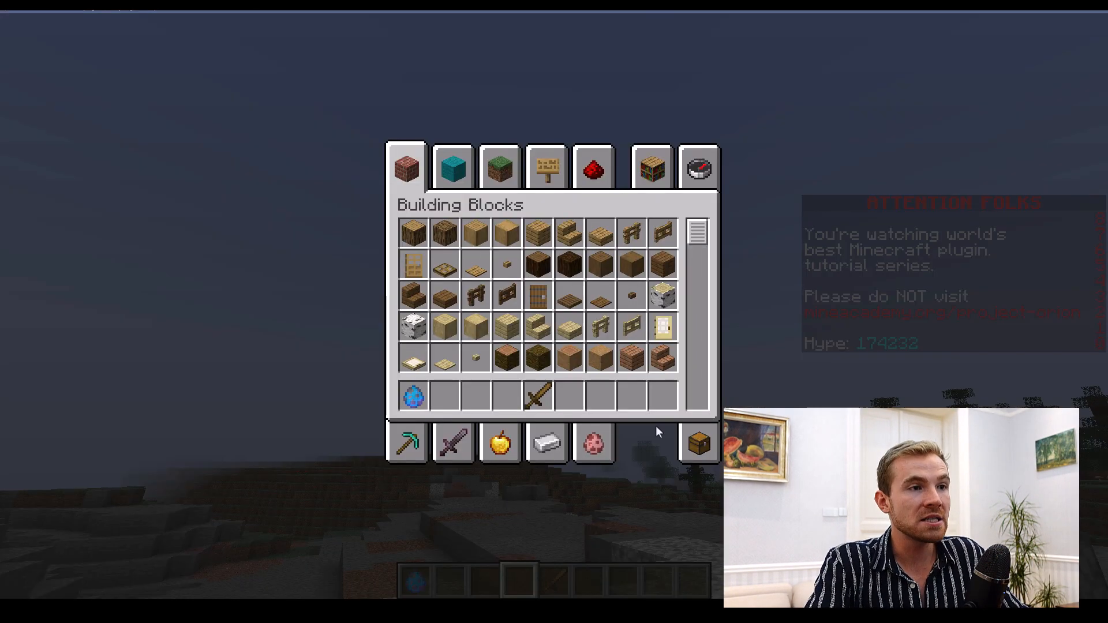
mouse_move(597, 360)
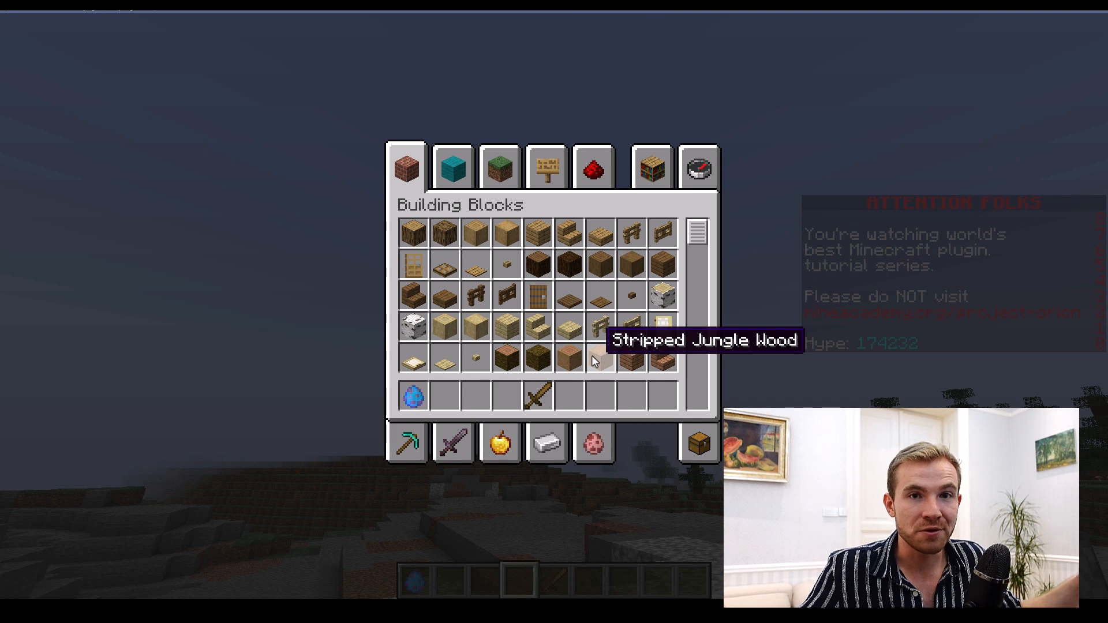